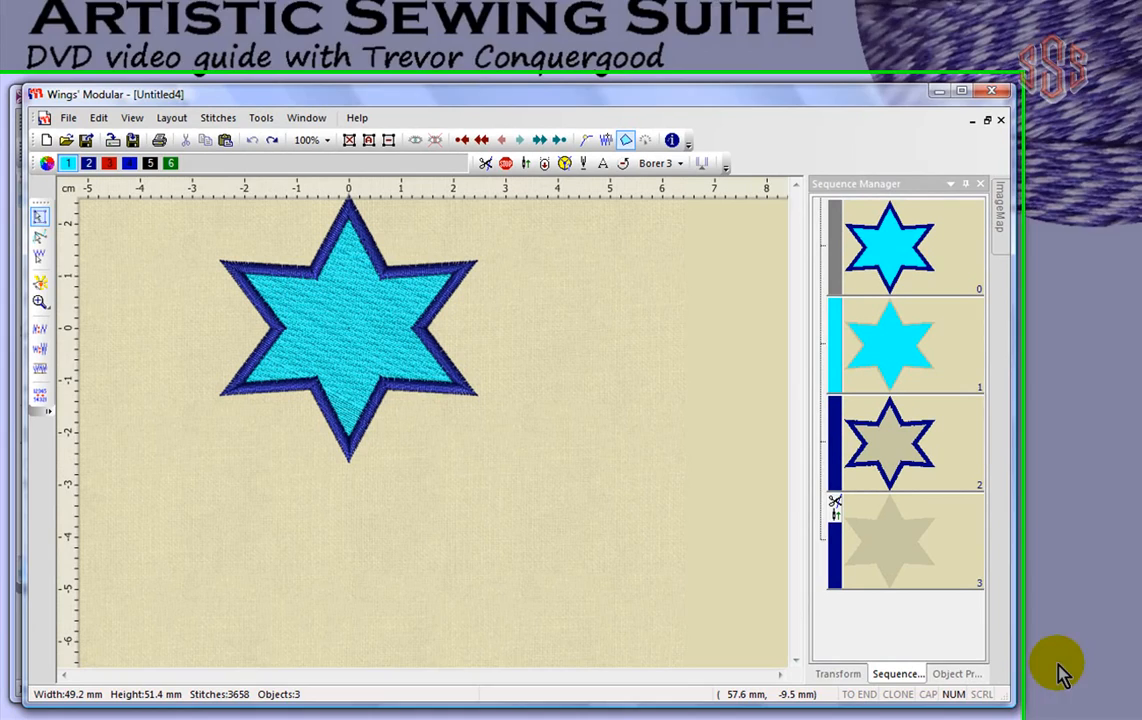
- Show the View menu's display options for the star design
left_click(148, 48)
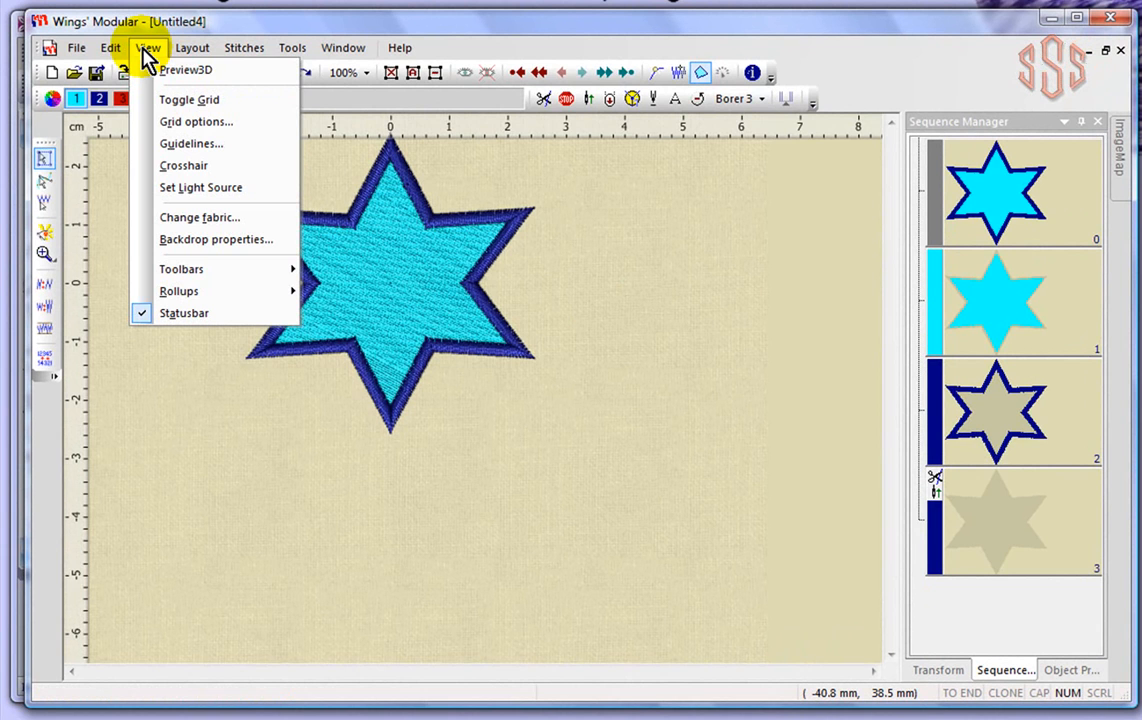
mouse_move(190, 144)
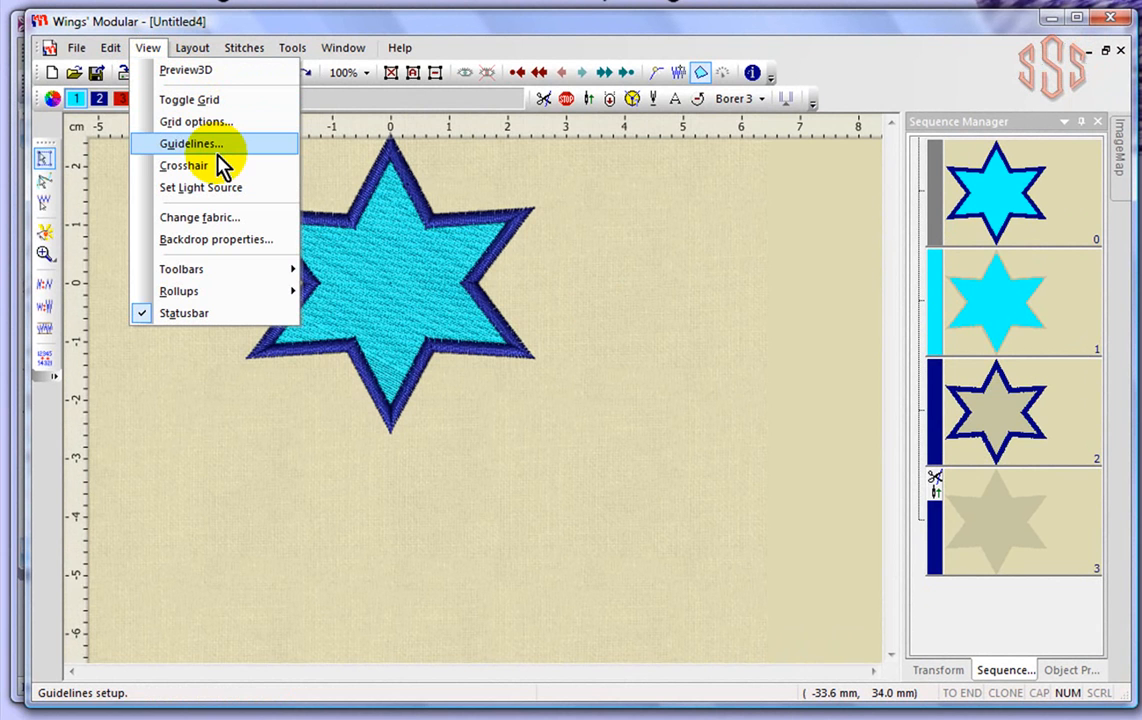
mouse_move(204, 248)
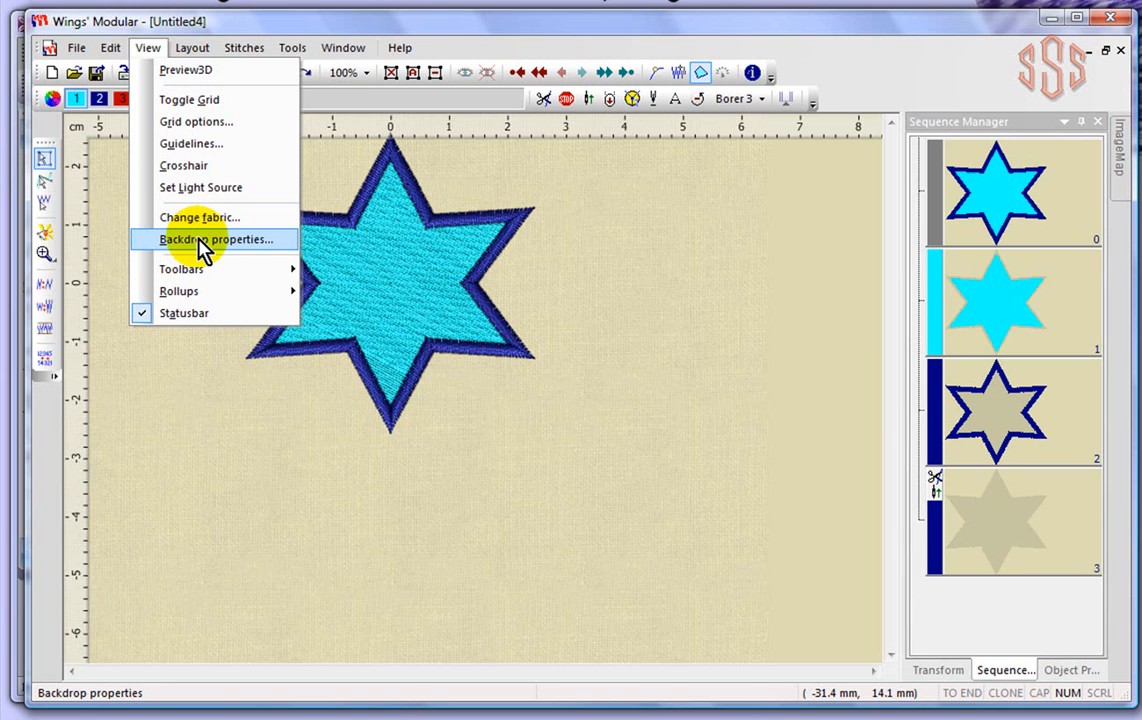
mouse_move(186, 68)
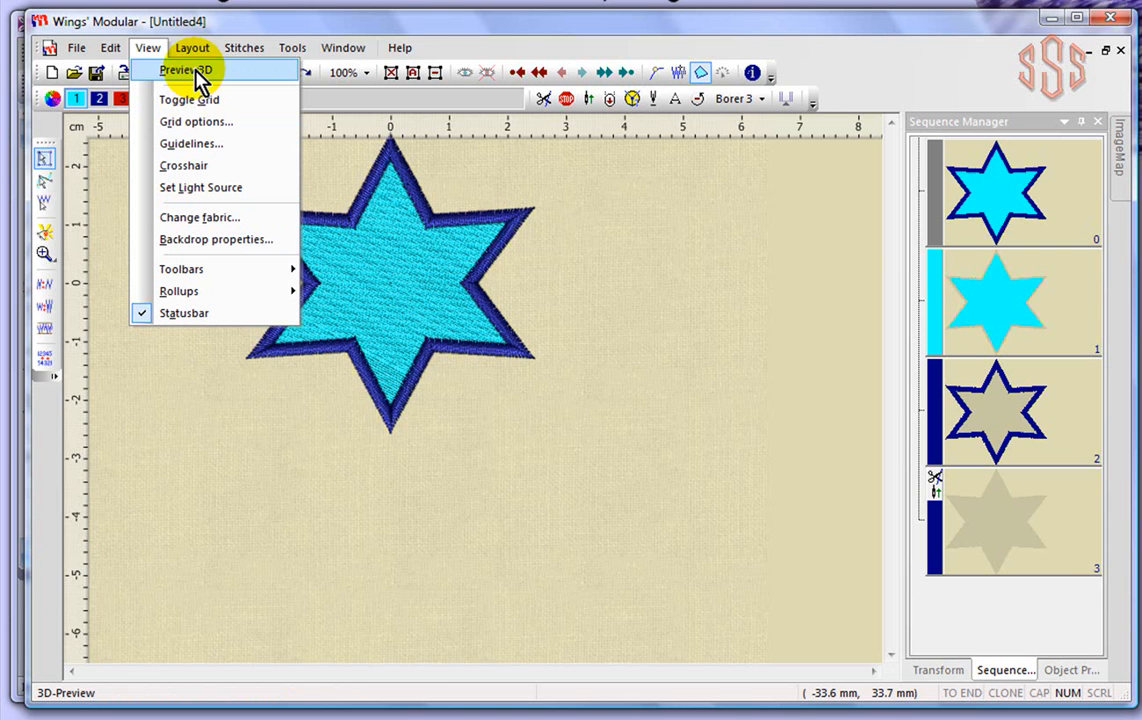
- Switch the star design to the realistic Preview3D stitch rendering
left_click(184, 70)
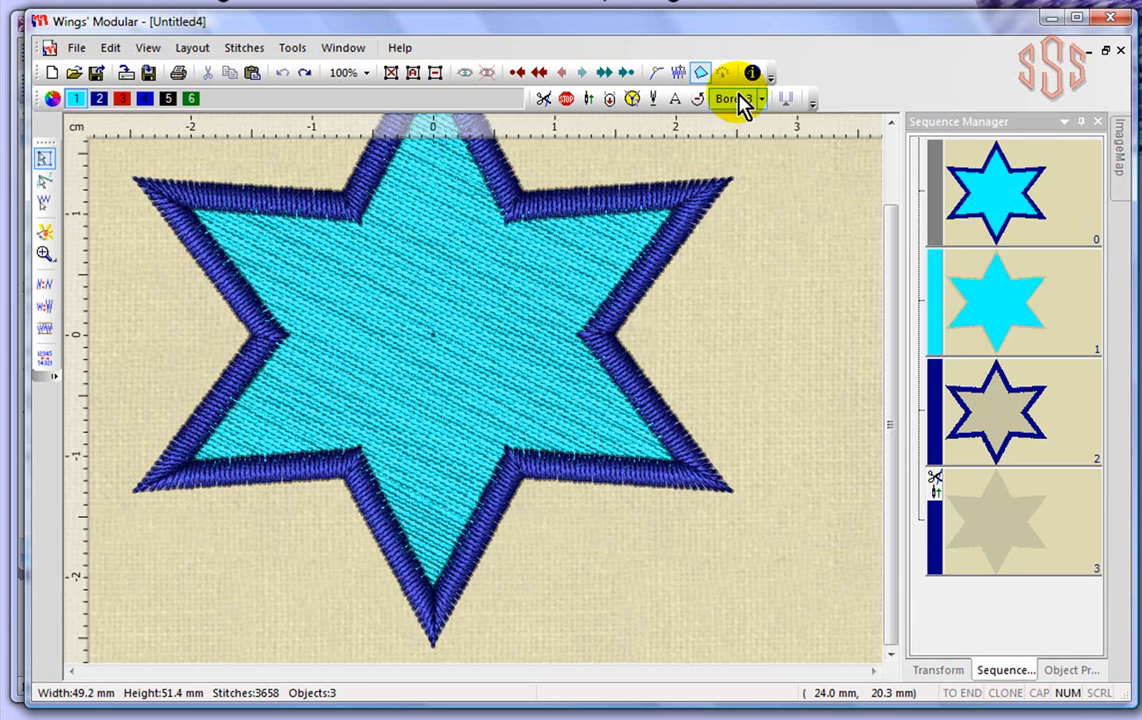
mouse_move(756, 300)
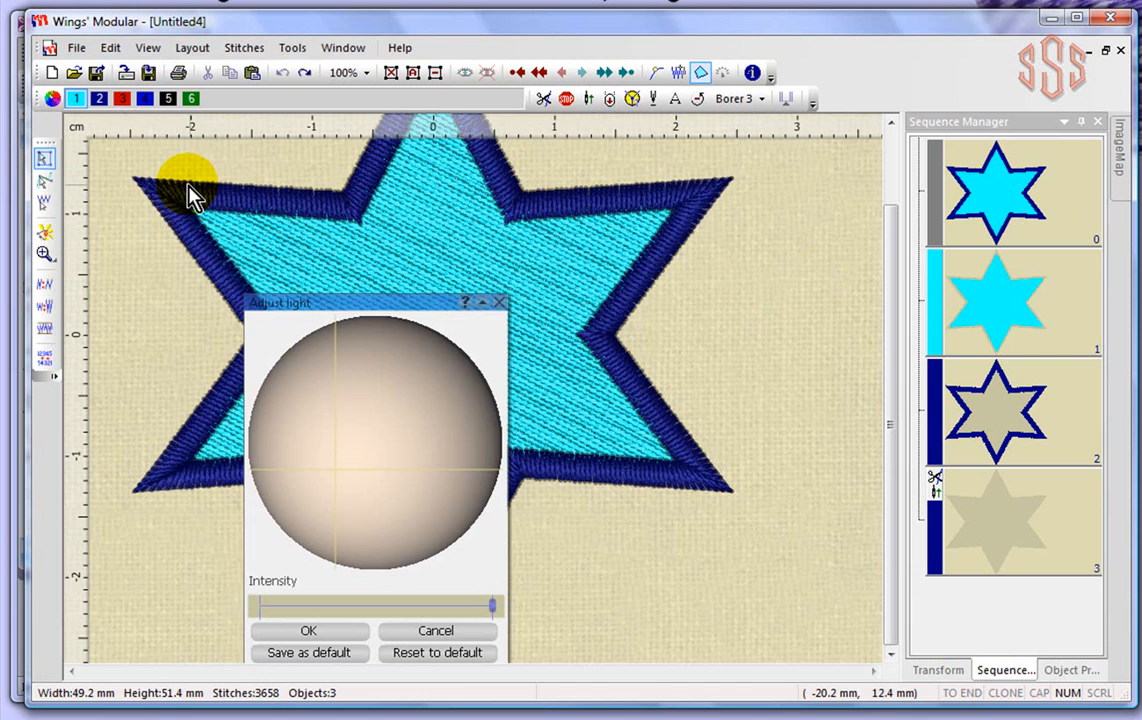
- Reposition the light source on the sphere several times and raise the lighting intensity
left_click_drag(278, 302, 646, 122)
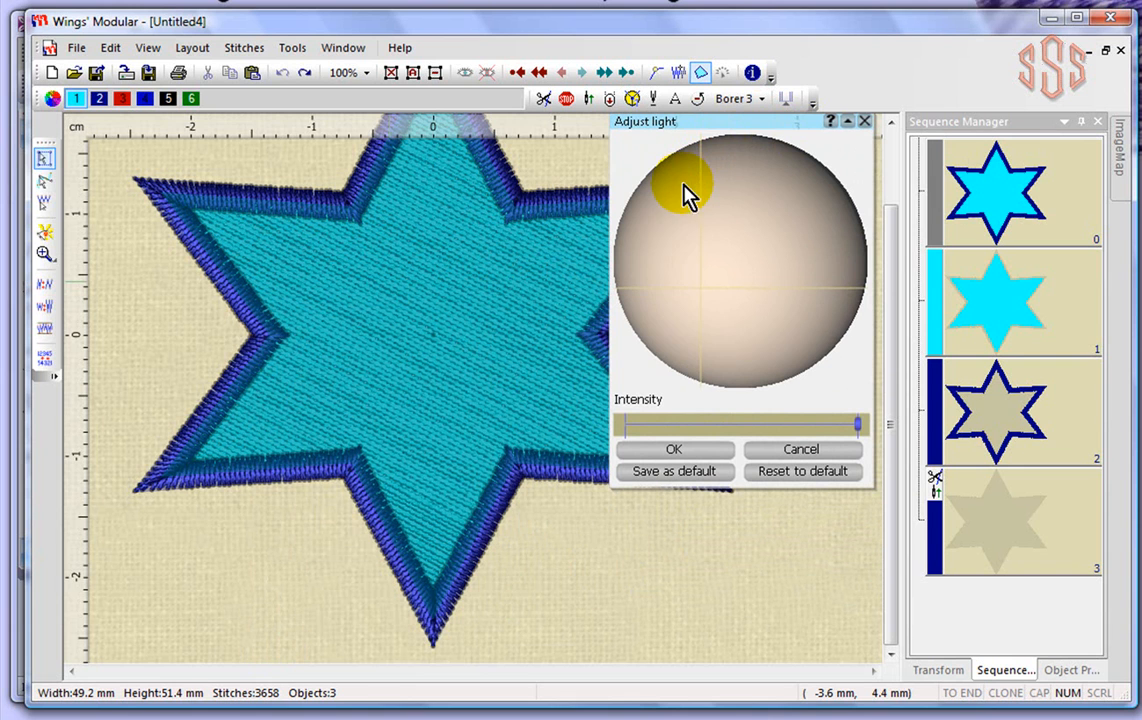
left_click_drag(684, 190, 800, 180)
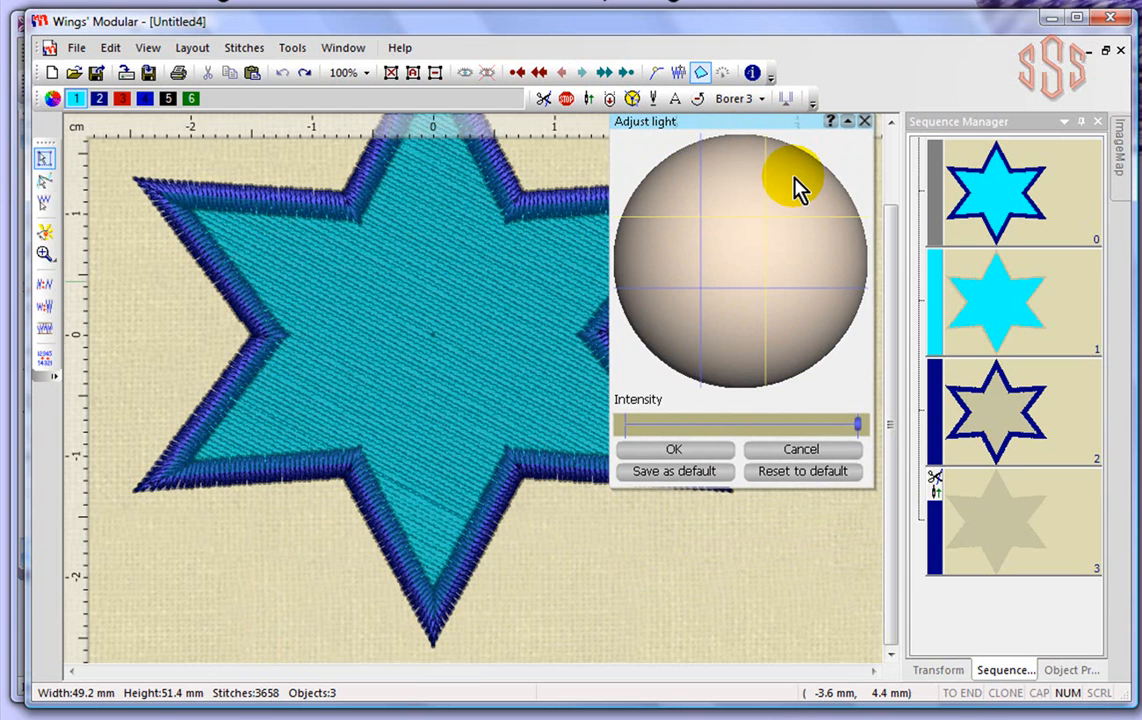
left_click_drag(800, 180, 690, 200)
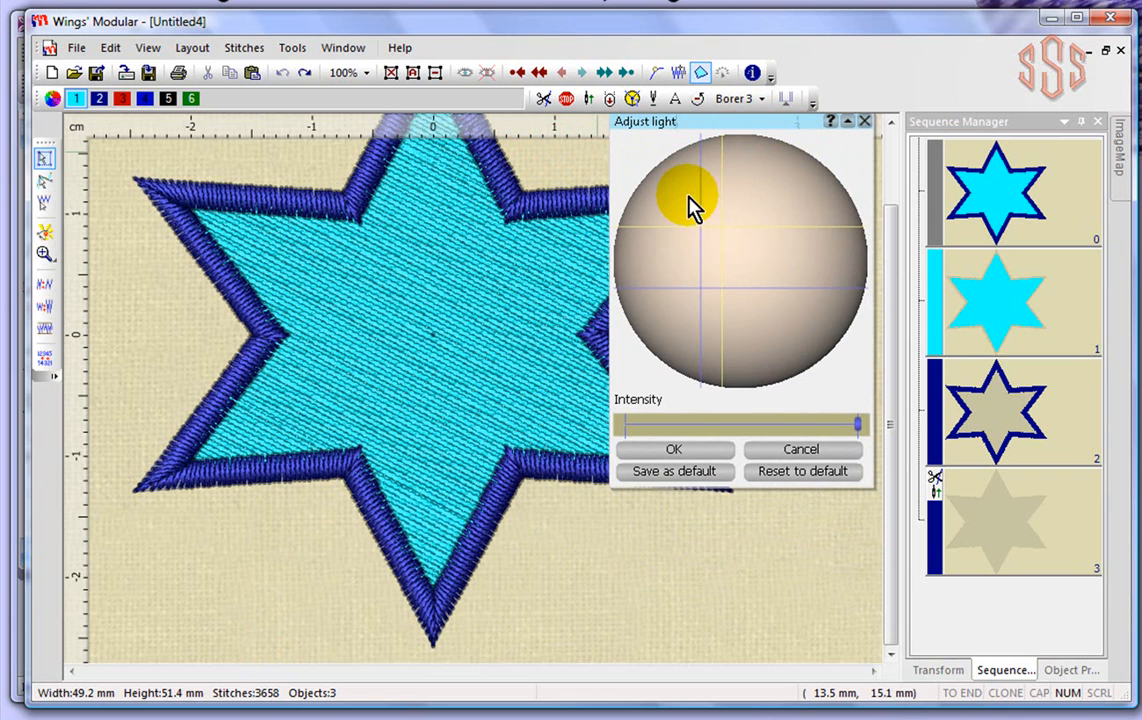
left_click_drag(684, 196, 816, 230)
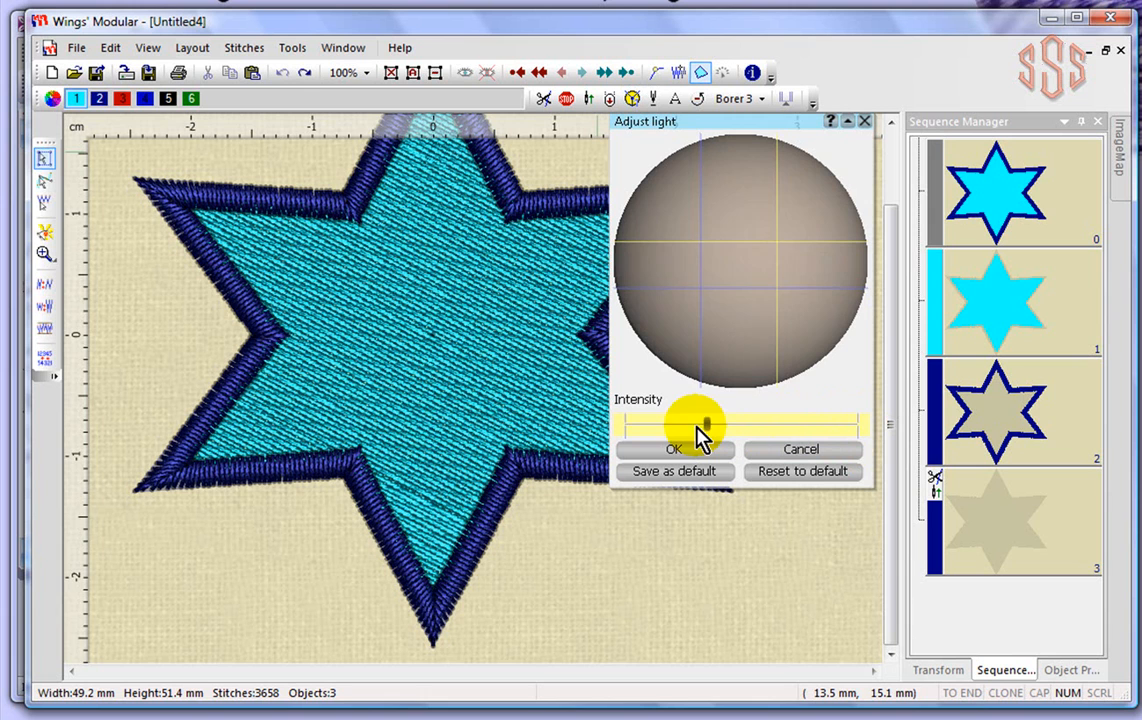
left_click_drag(700, 424, 856, 424)
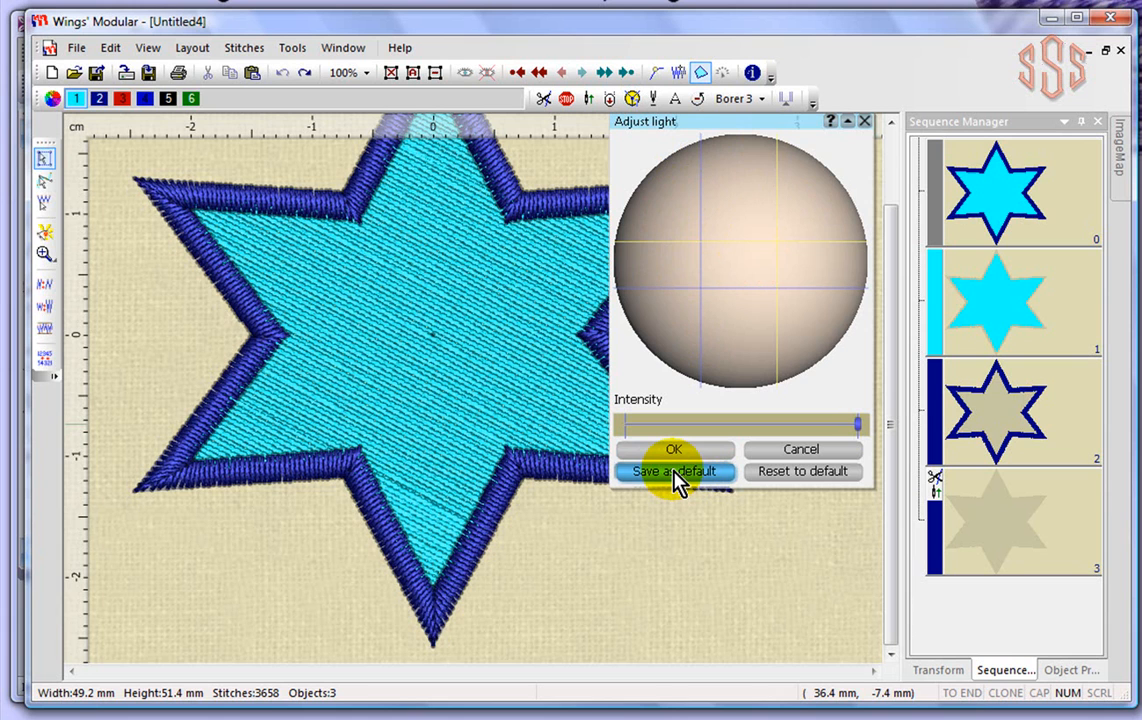
mouse_move(802, 472)
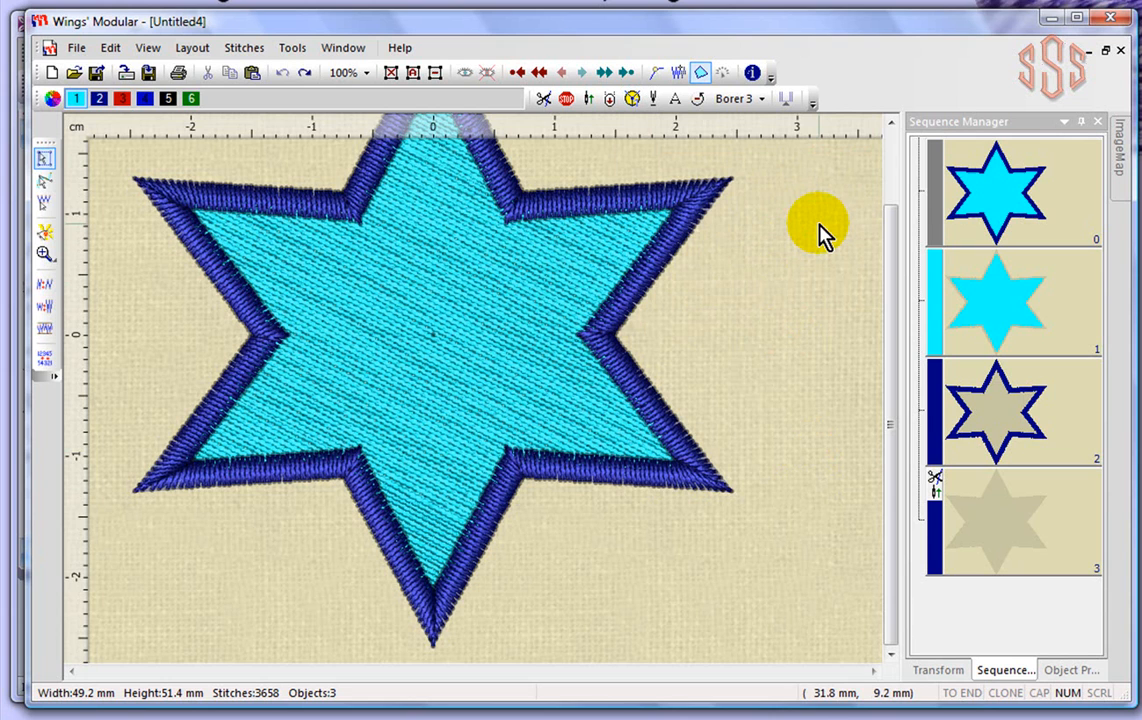
- Turn on the measuring grid behind the star via Toggle Grid
left_click(148, 48)
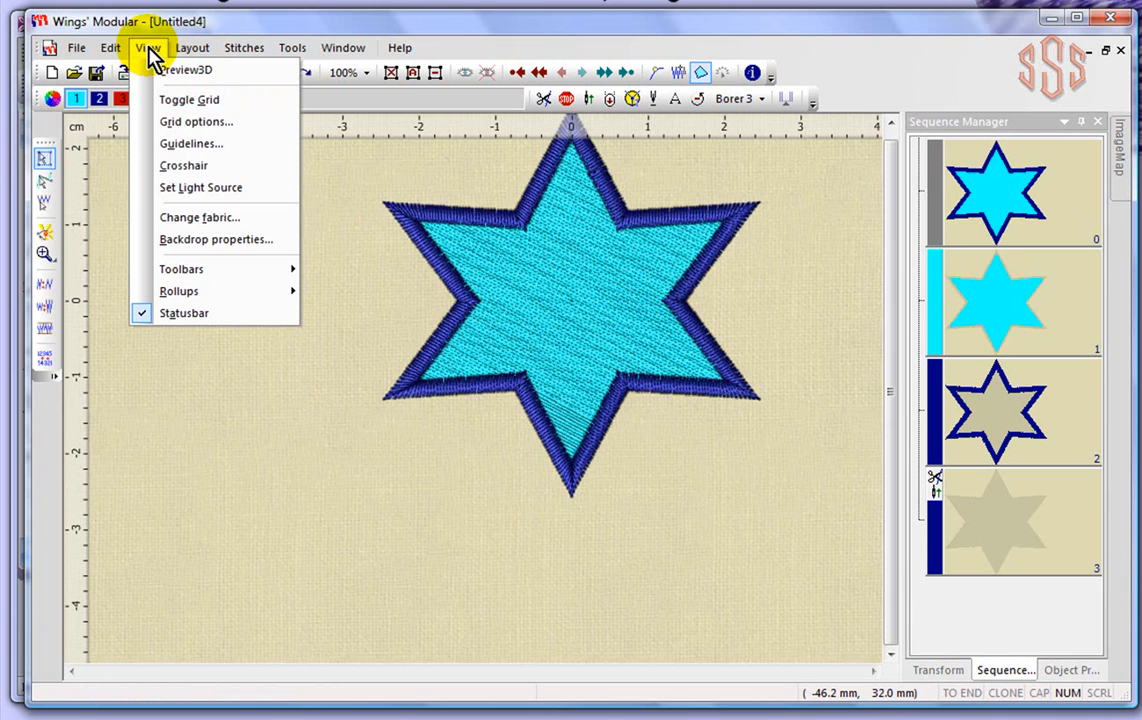
left_click(188, 100)
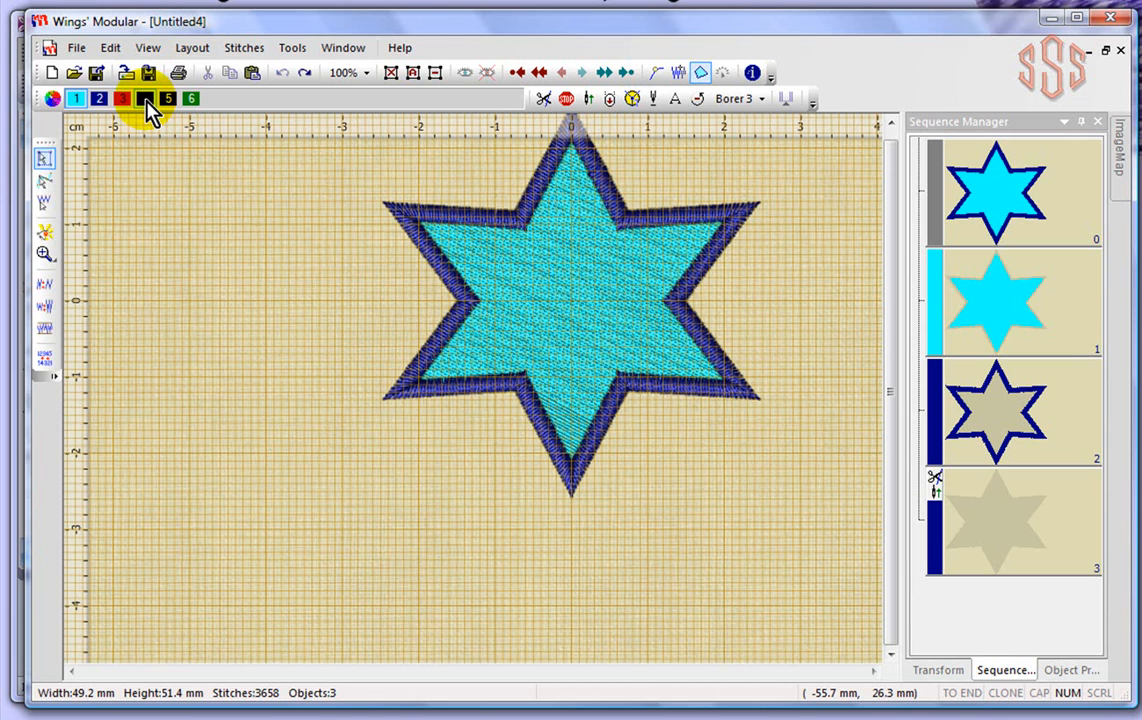
mouse_move(376, 260)
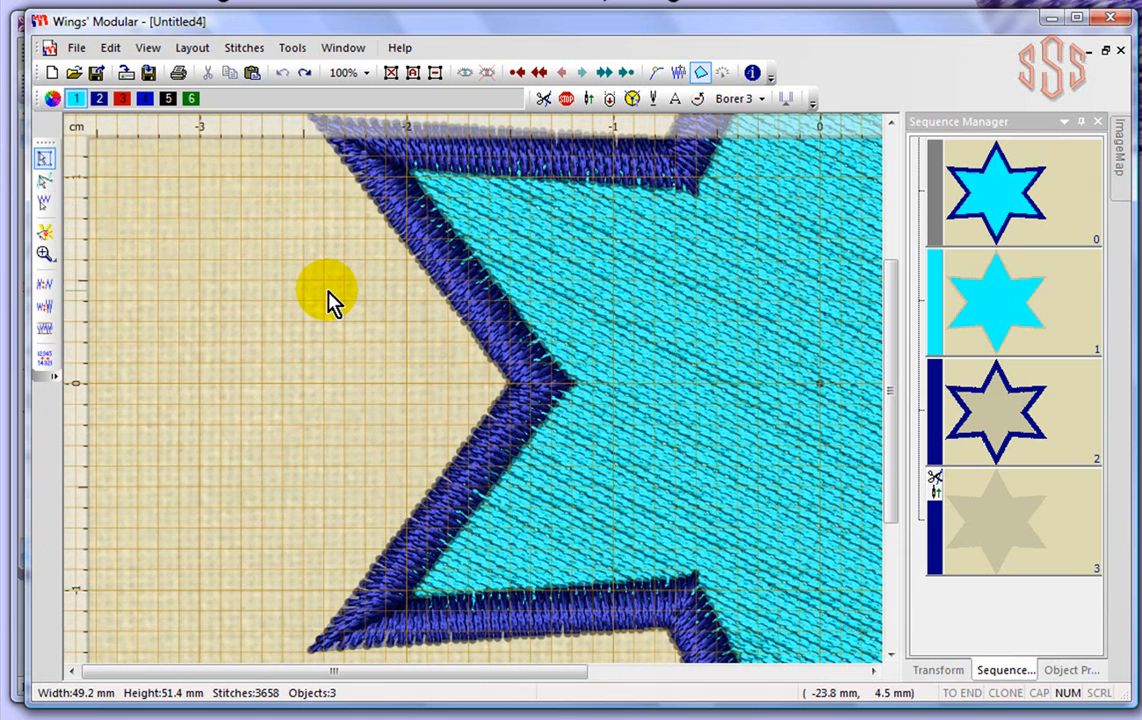
mouse_move(220, 190)
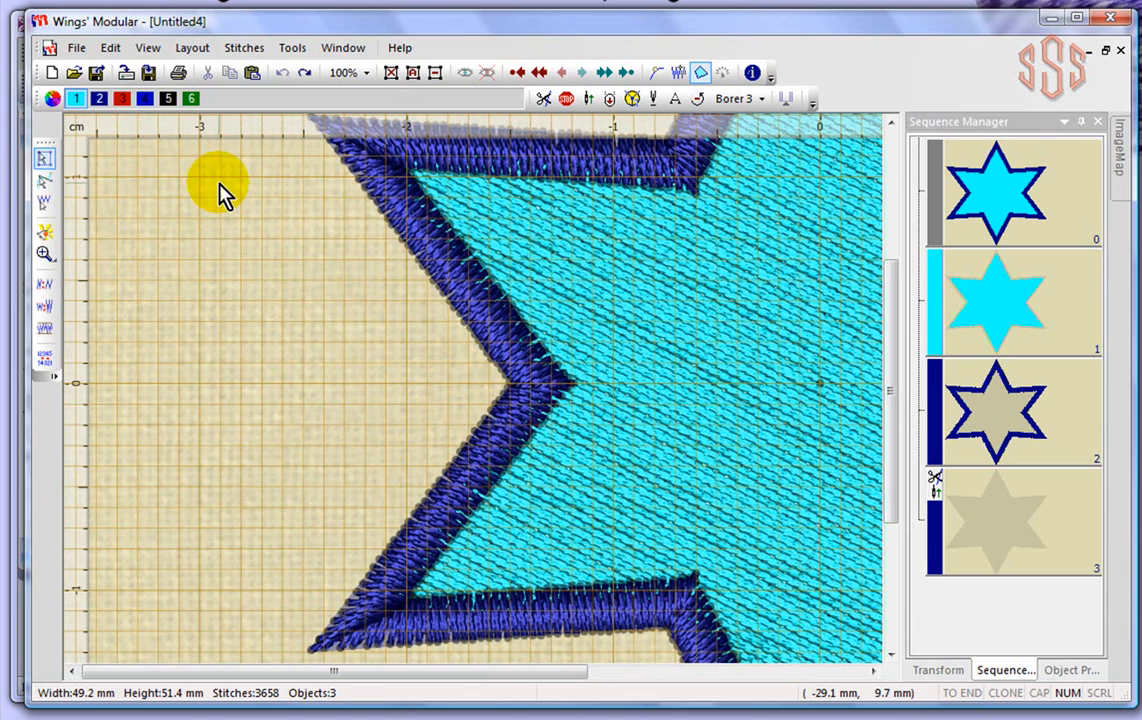
left_click(148, 48)
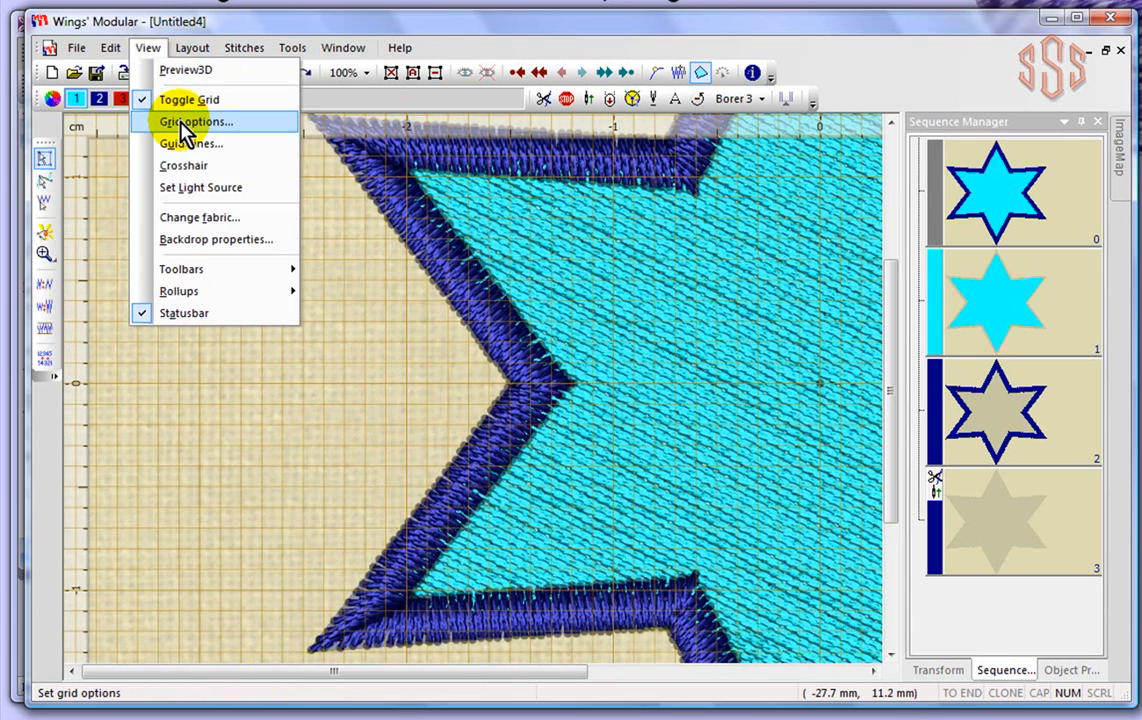
- Set wider X and Y grid spacing in the Grid options and apply it
left_click(194, 122)
type("2")
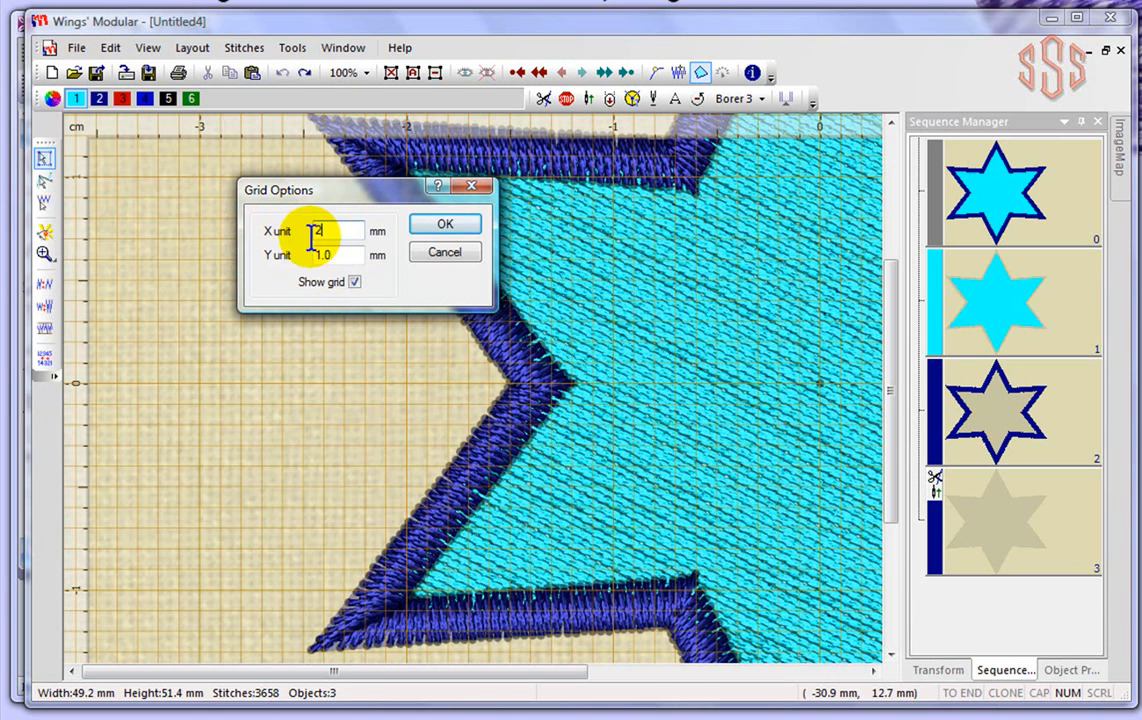
left_click(444, 224)
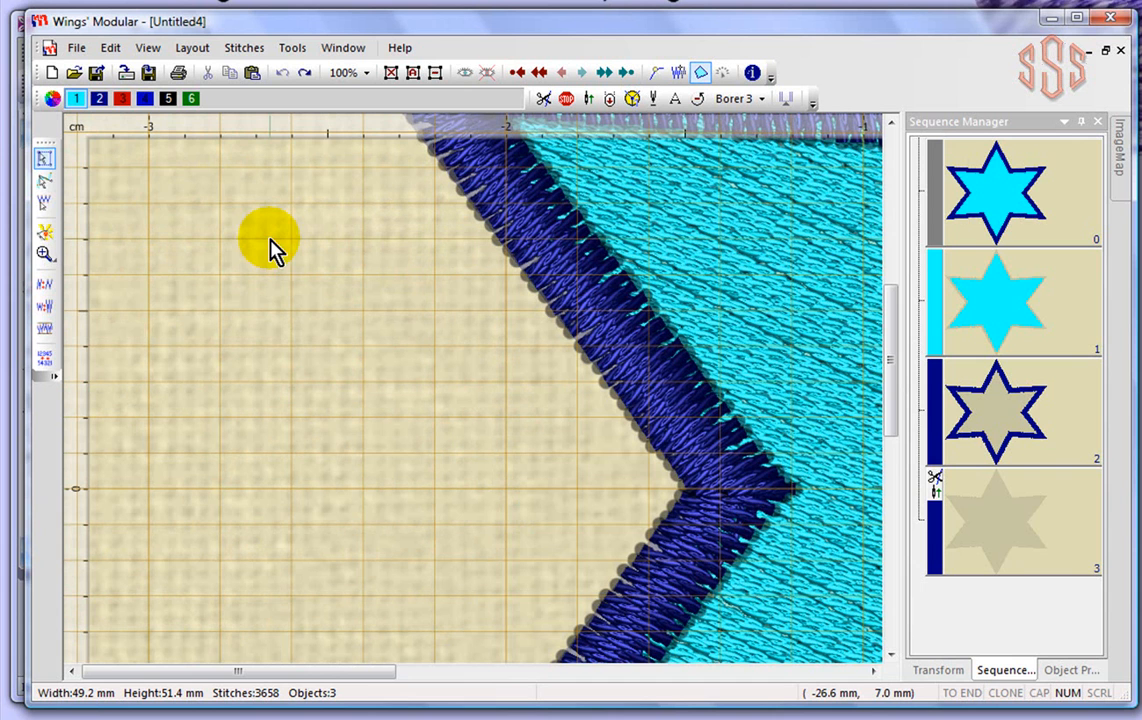
mouse_move(220, 204)
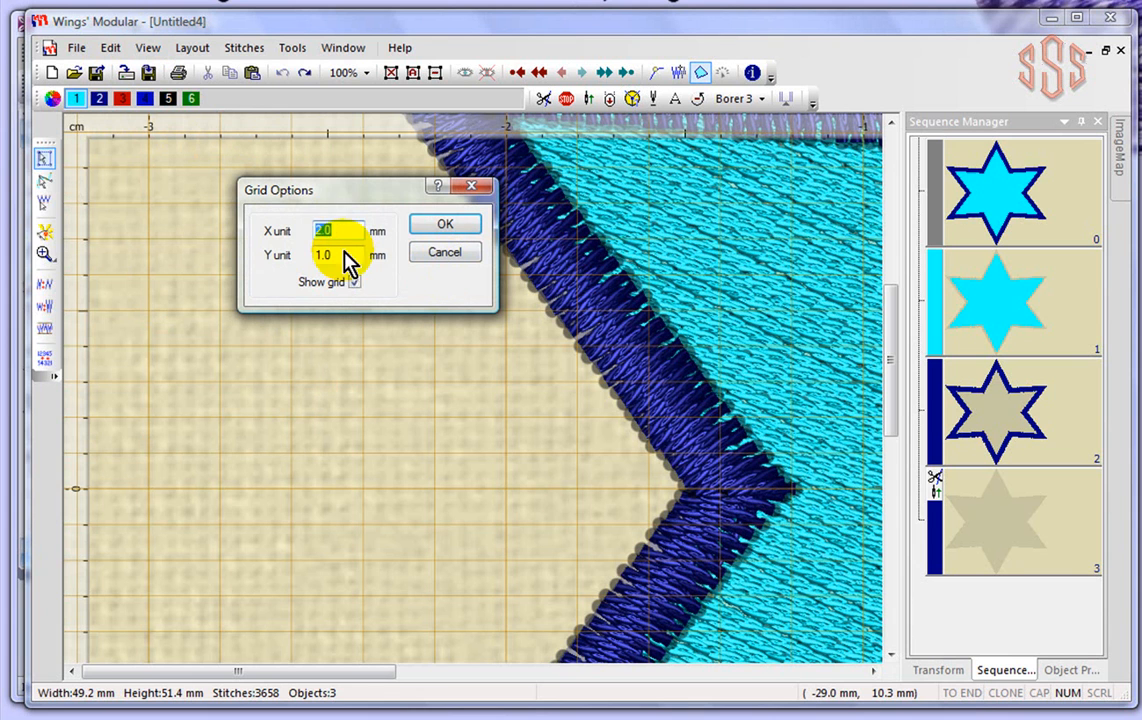
left_click(444, 224)
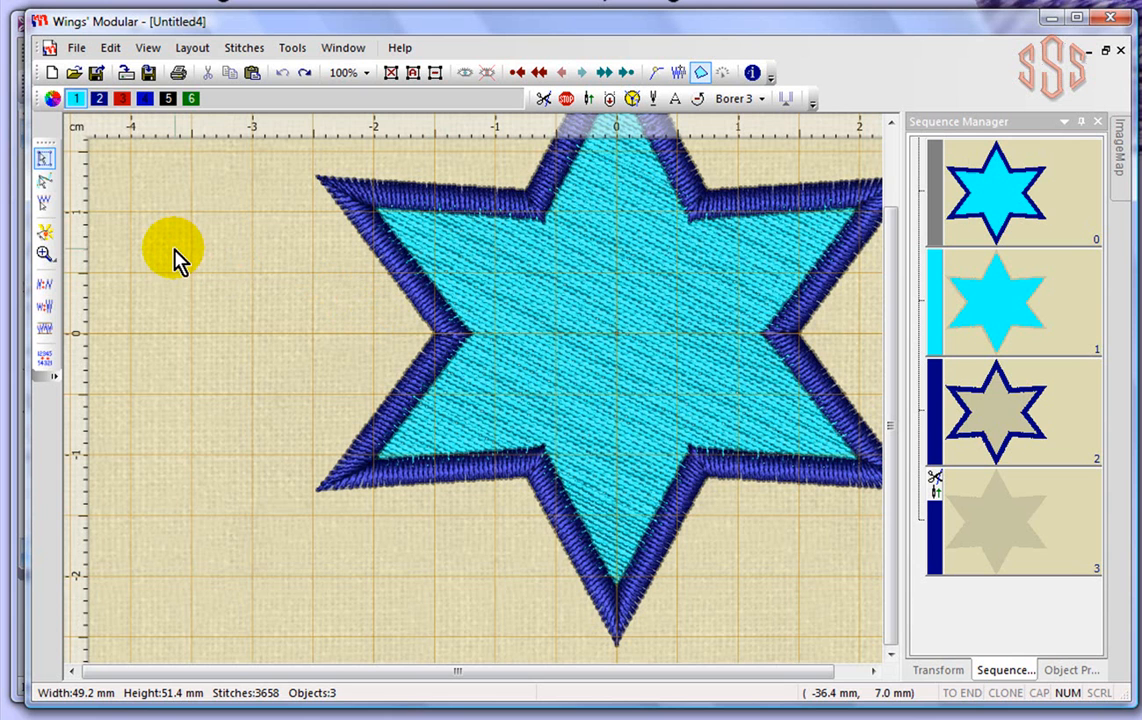
- Switch the grid off so the star sits on plain fabric
left_click(148, 48)
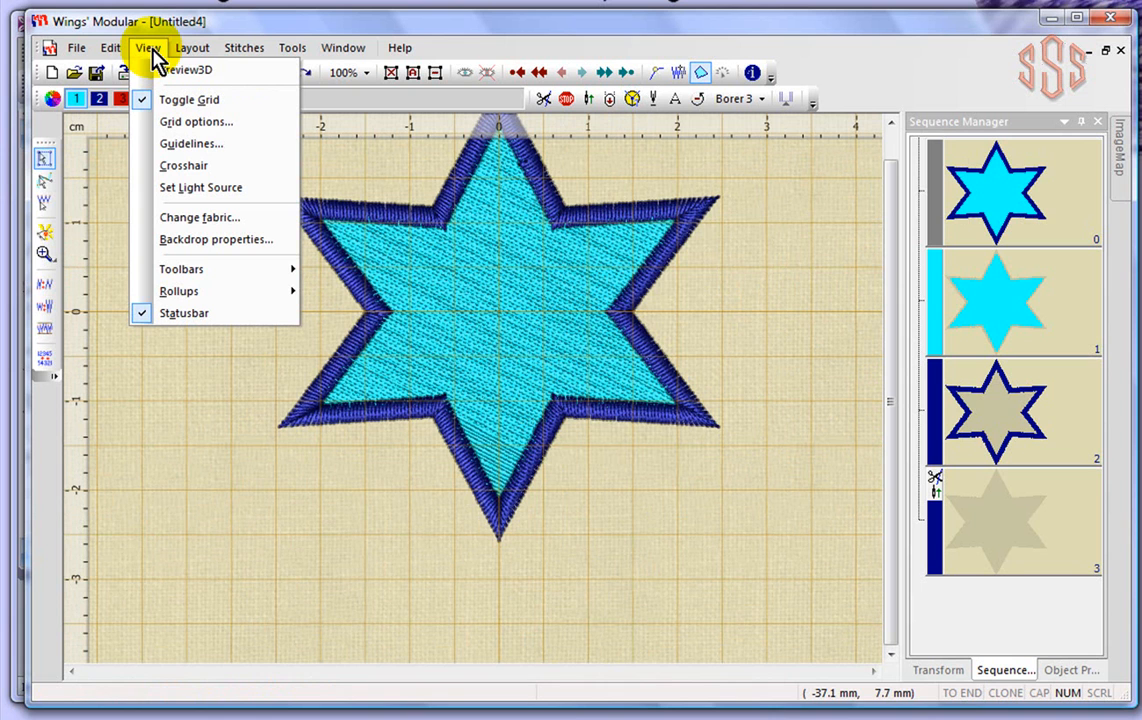
left_click(192, 144)
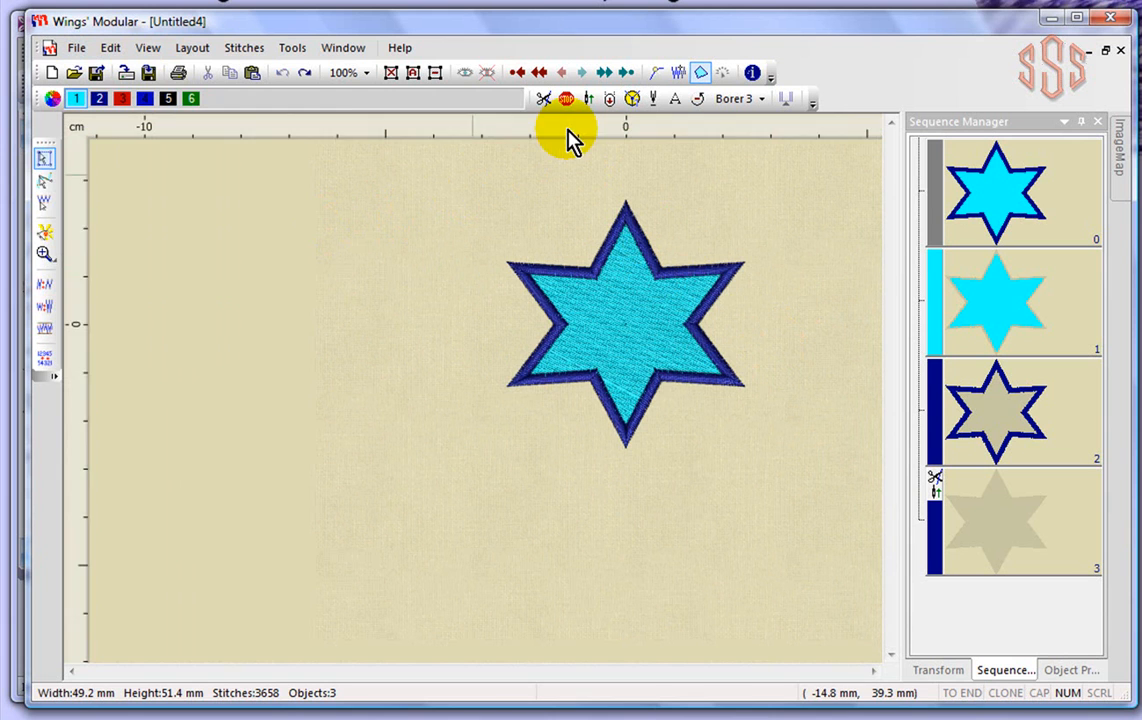
- Pull horizontal guidelines from the top ruler and place them above and through the star
left_click_drag(568, 130, 568, 158)
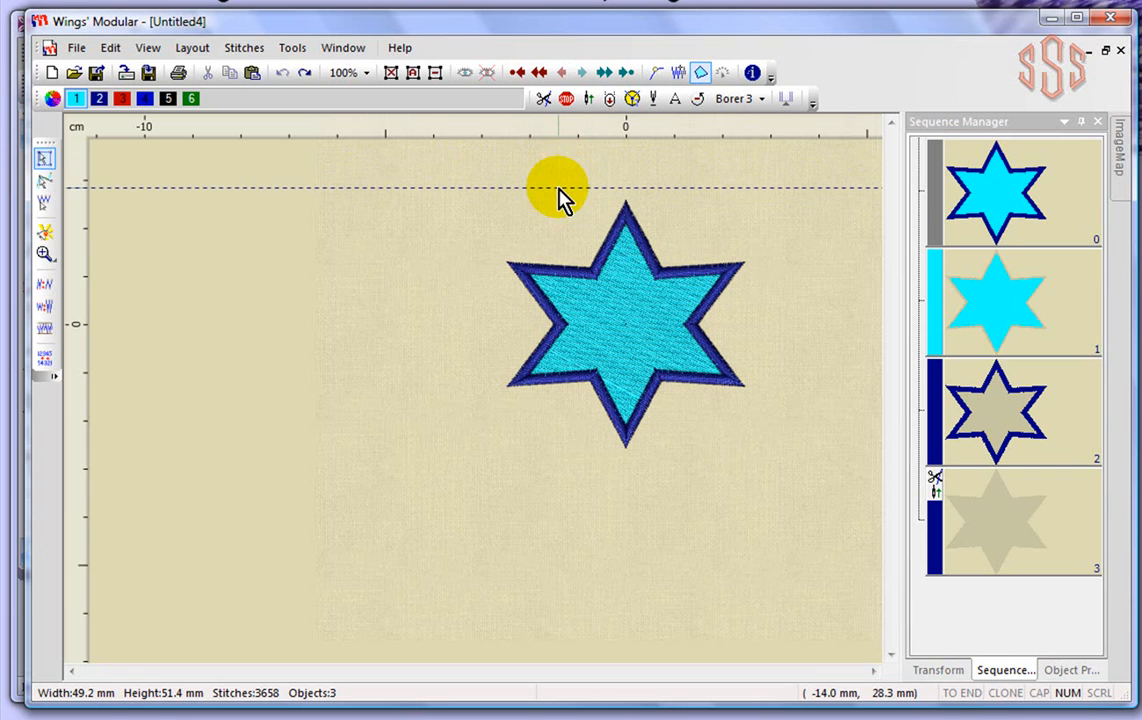
left_click_drag(556, 188, 470, 364)
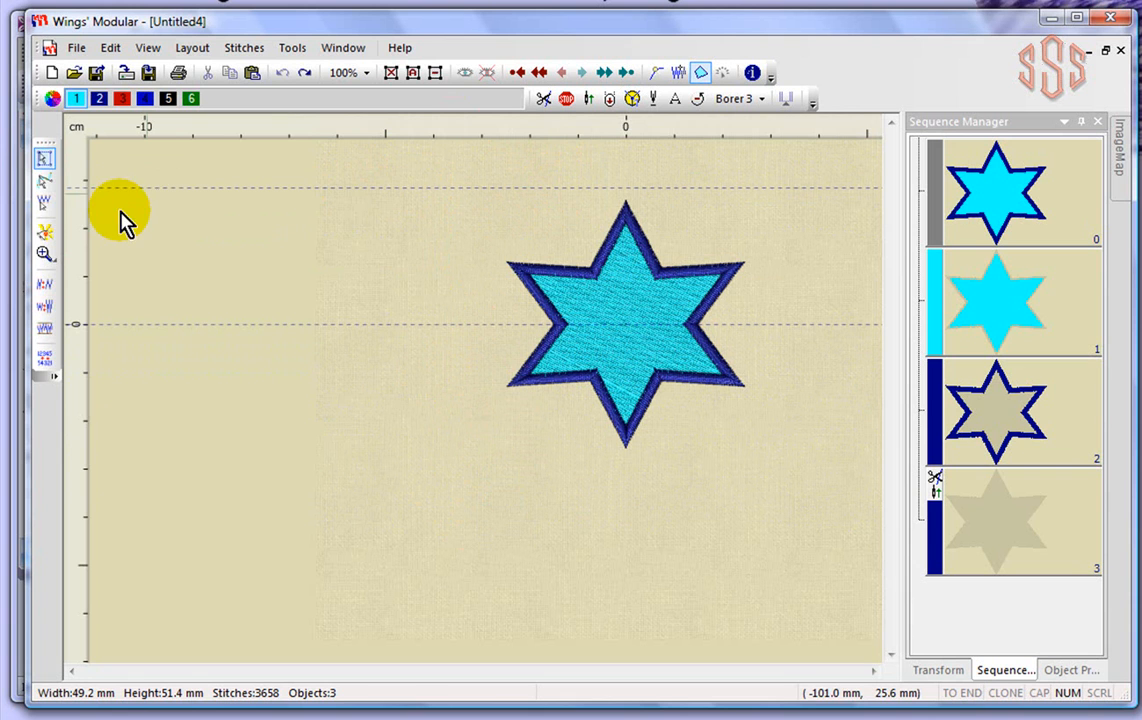
mouse_move(416, 190)
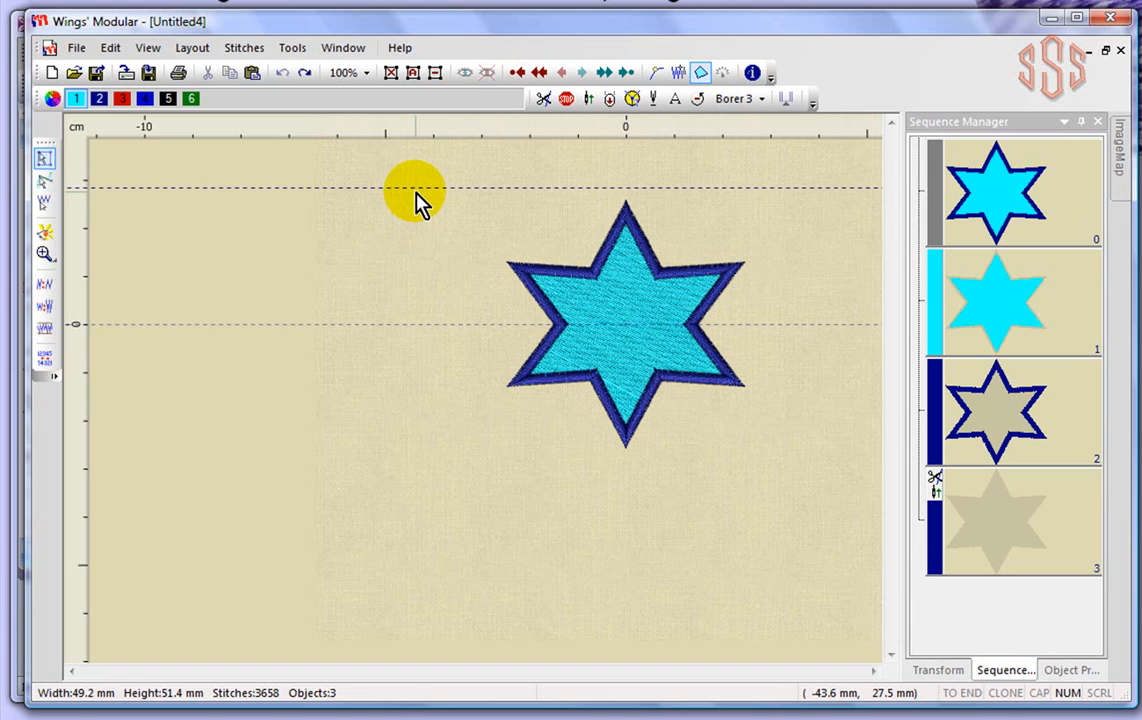
mouse_move(136, 296)
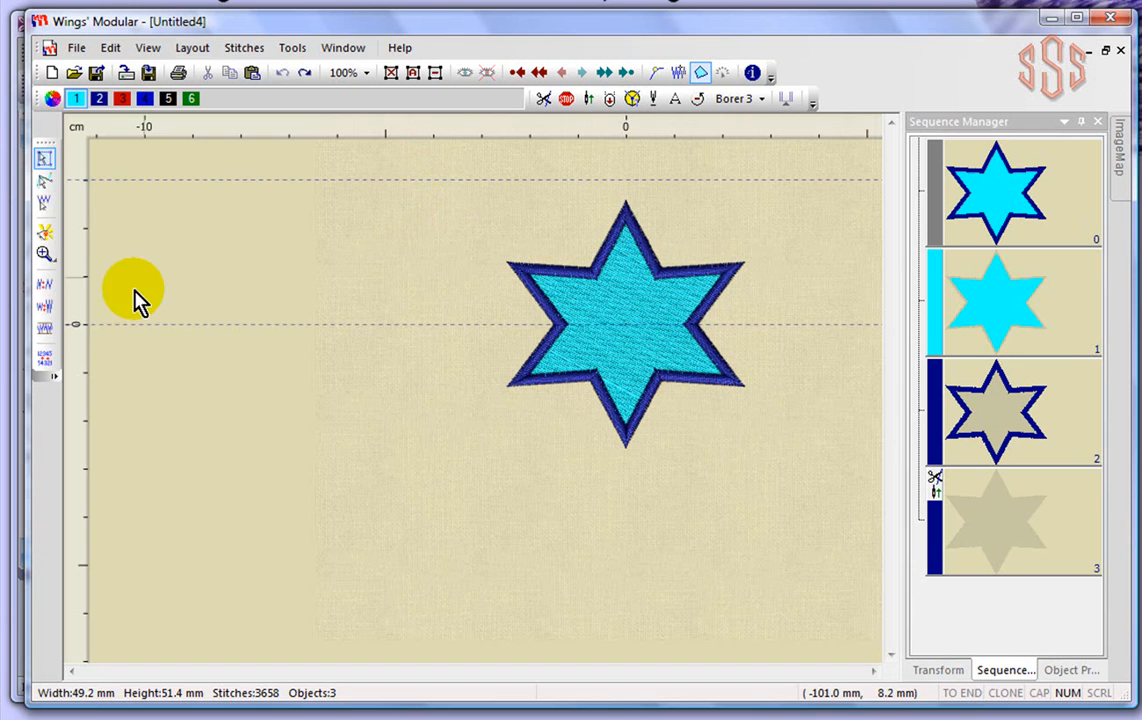
mouse_move(130, 196)
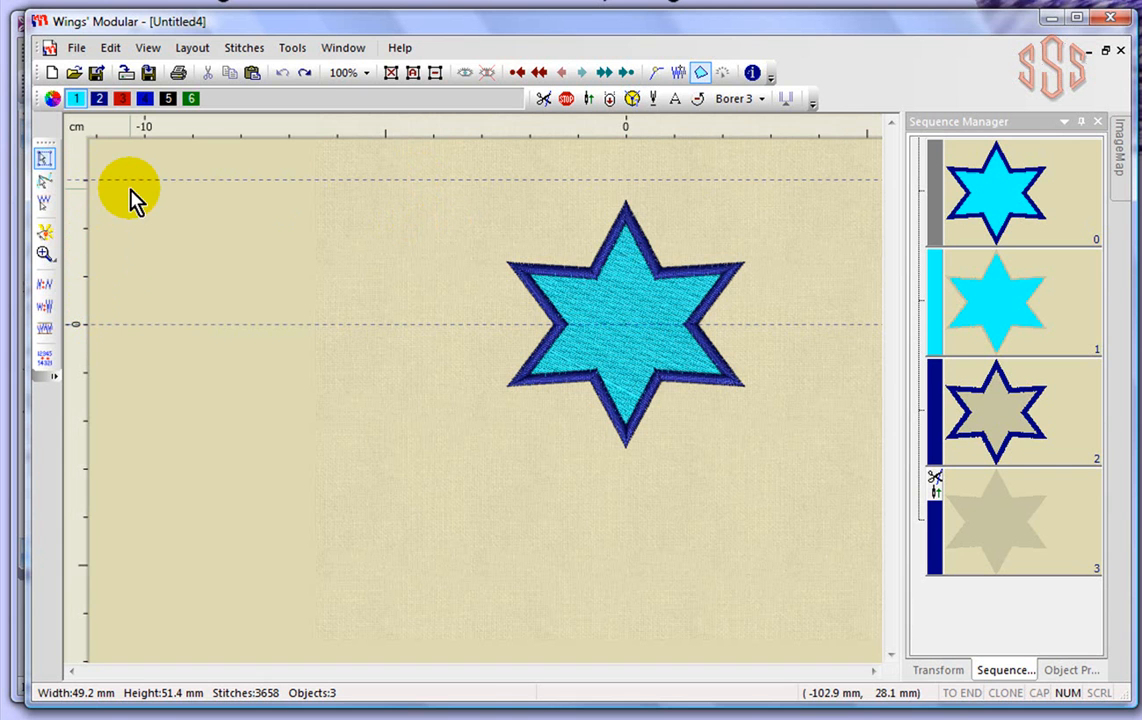
- Select the whole star, scale it to about 30 mm wide and move it near the top guideline
left_click_drag(130, 190, 776, 504)
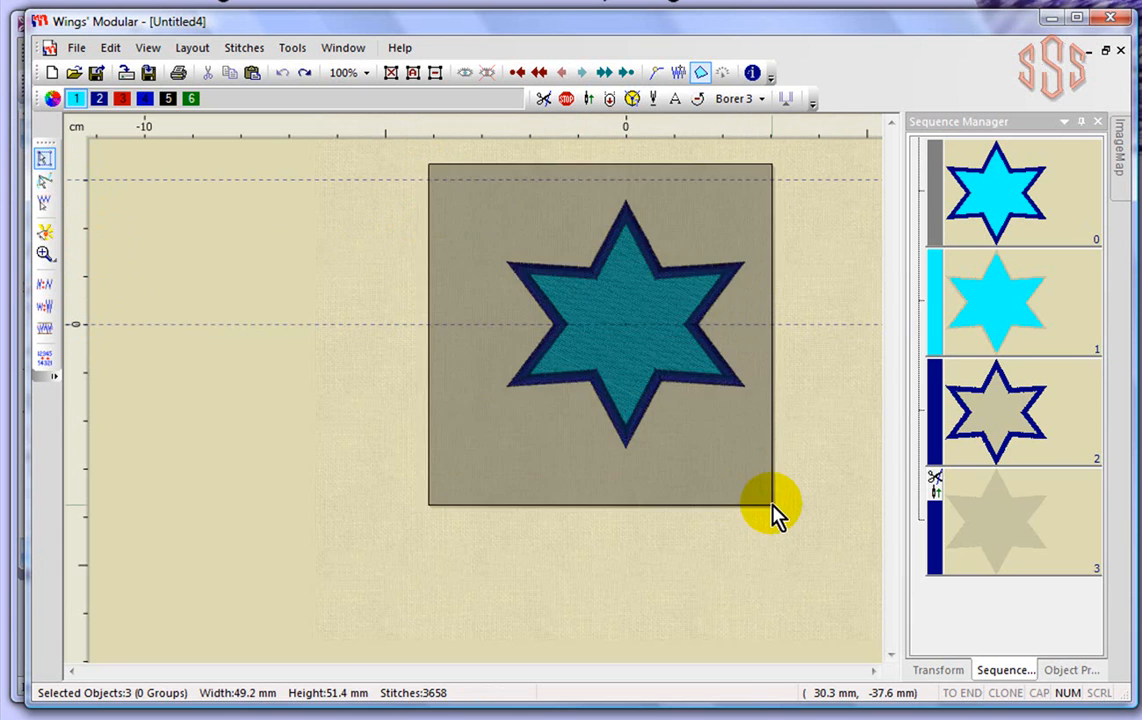
left_click_drag(776, 504, 604, 330)
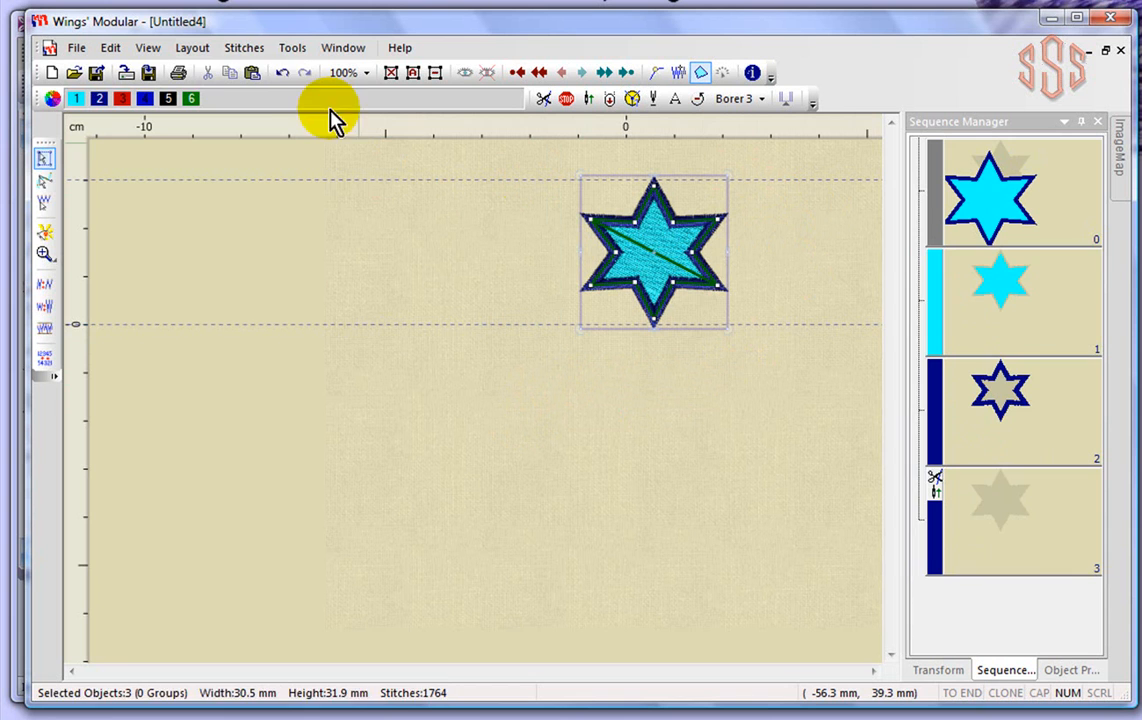
left_click_drag(656, 250, 464, 248)
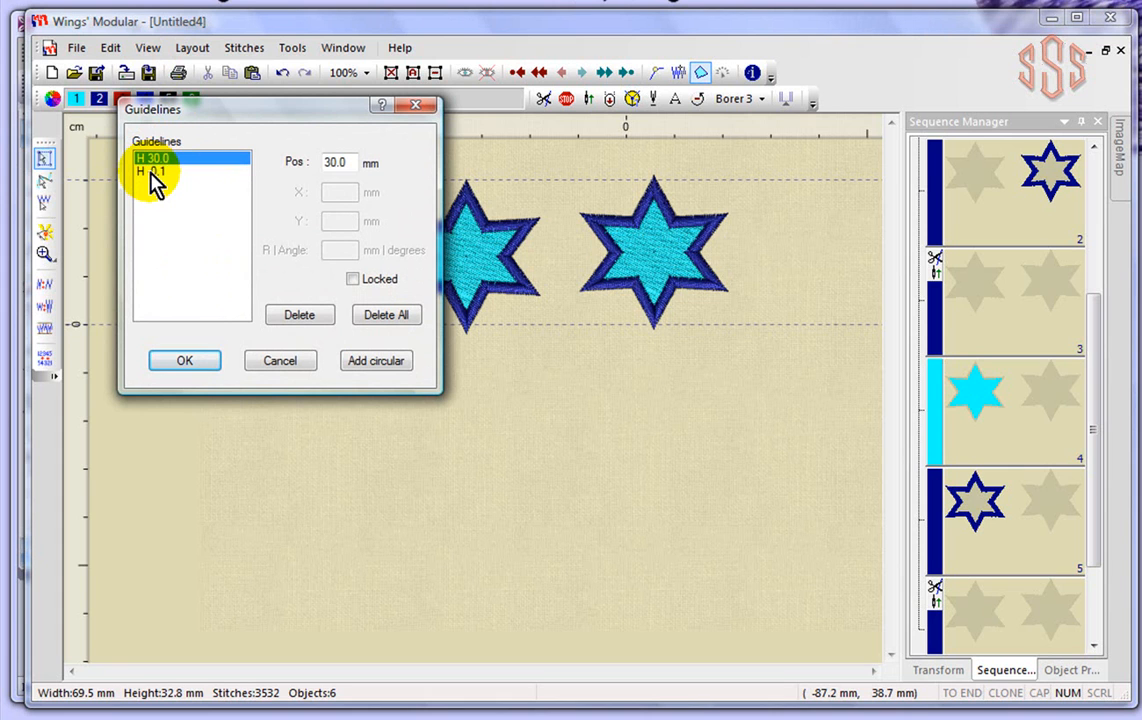
- Set the lower horizontal guideline's position to −10 mm in the Guidelines settings
left_click(160, 172)
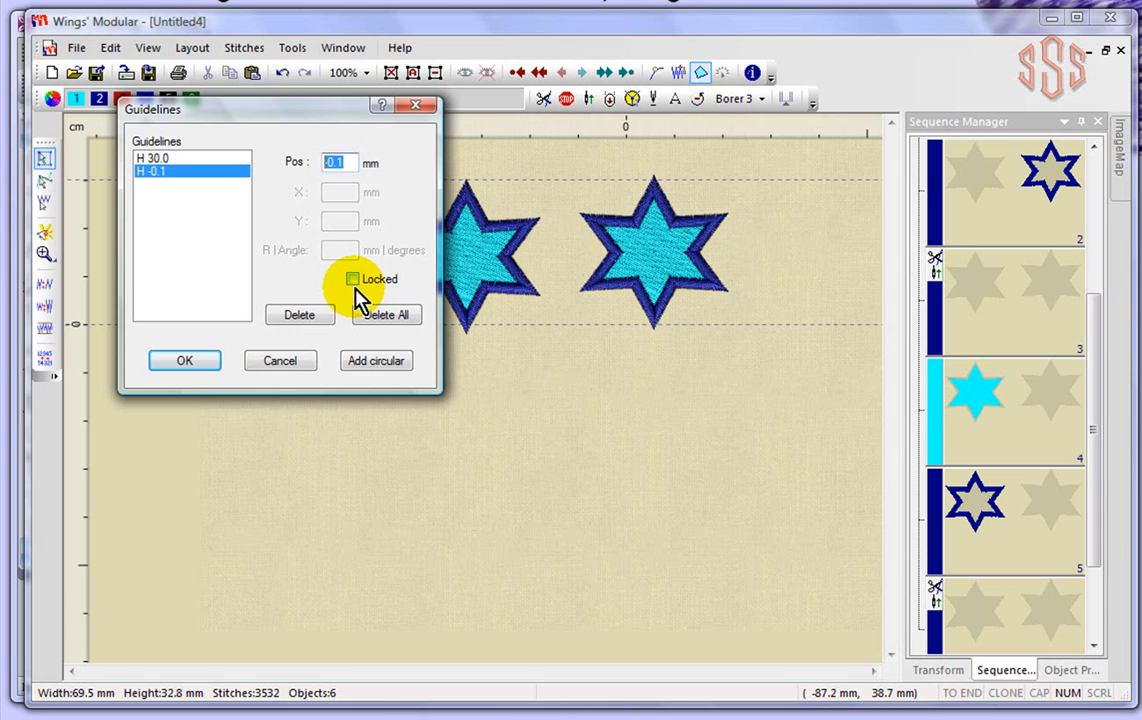
left_click(184, 360)
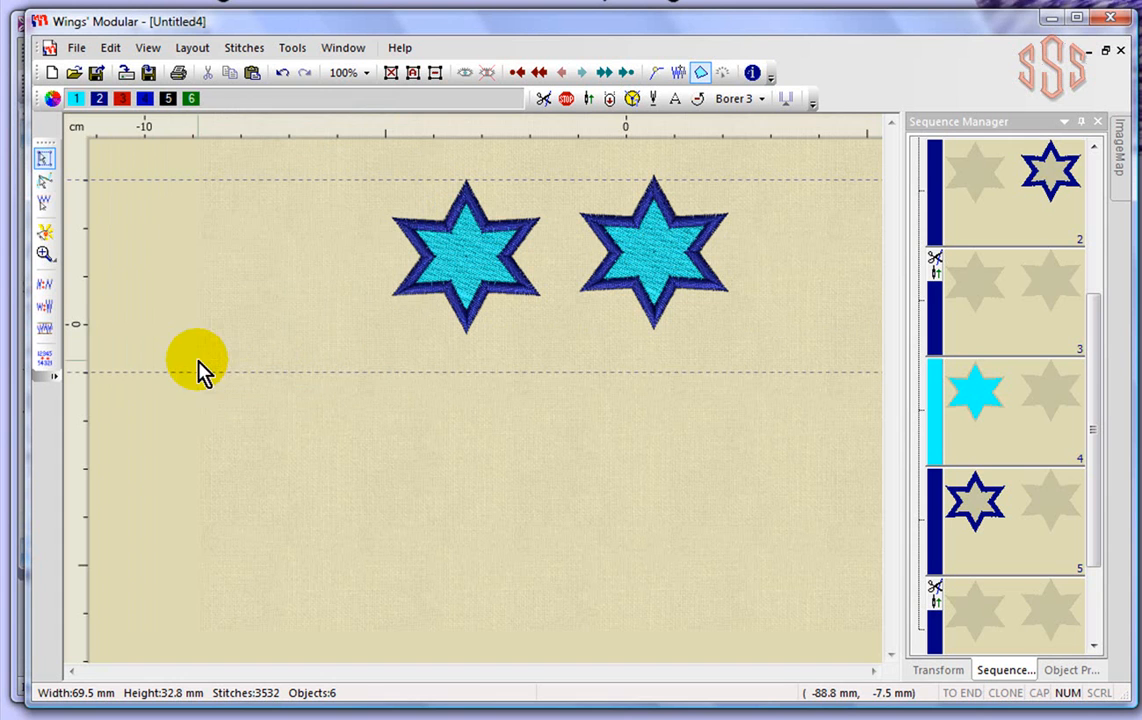
mouse_move(148, 162)
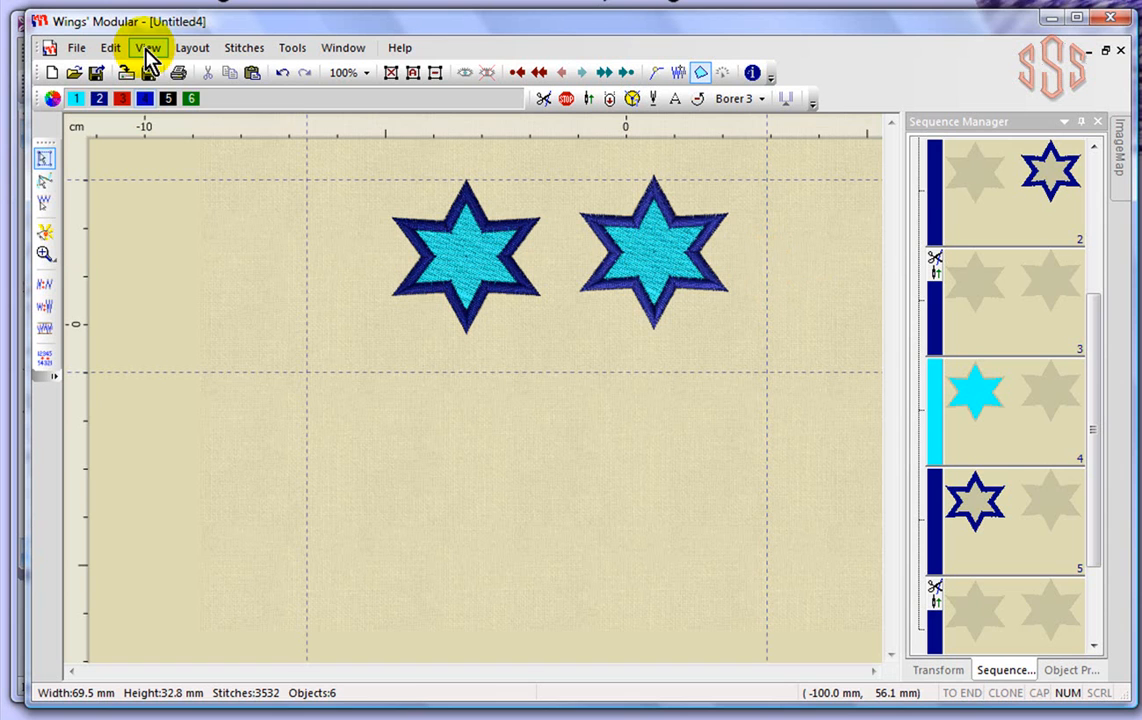
- Delete the vertical guideline at -66.2, then all remaining guidelines, and confirm
left_click(148, 48)
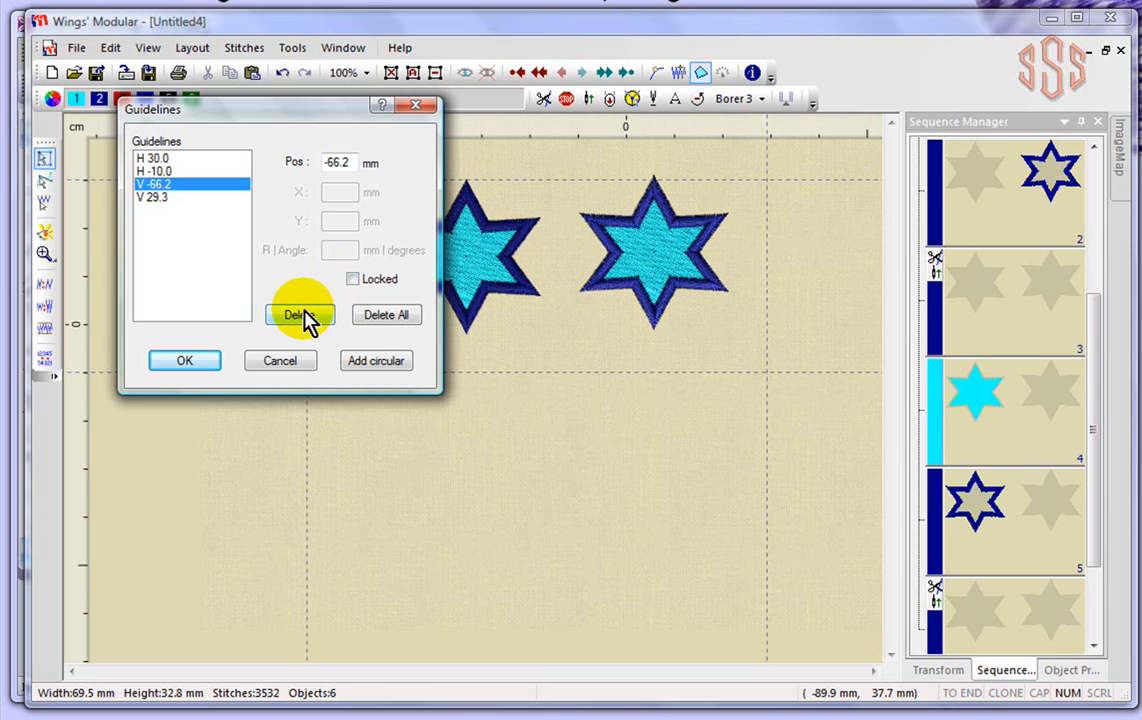
left_click(300, 314)
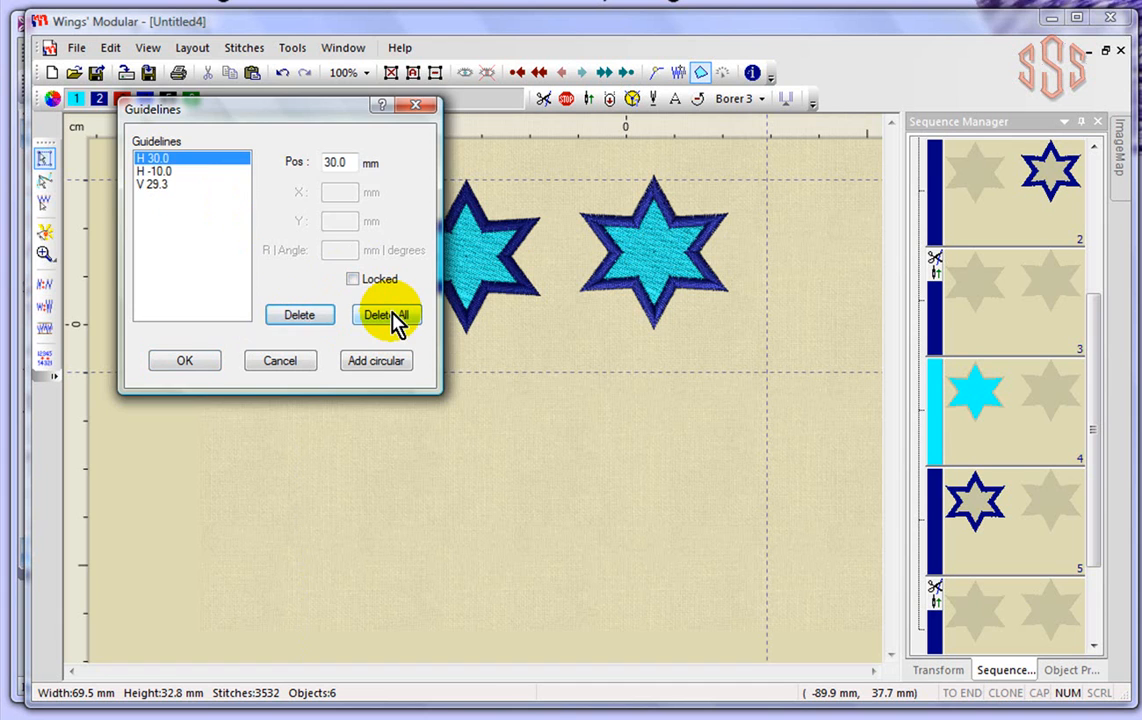
left_click(386, 314)
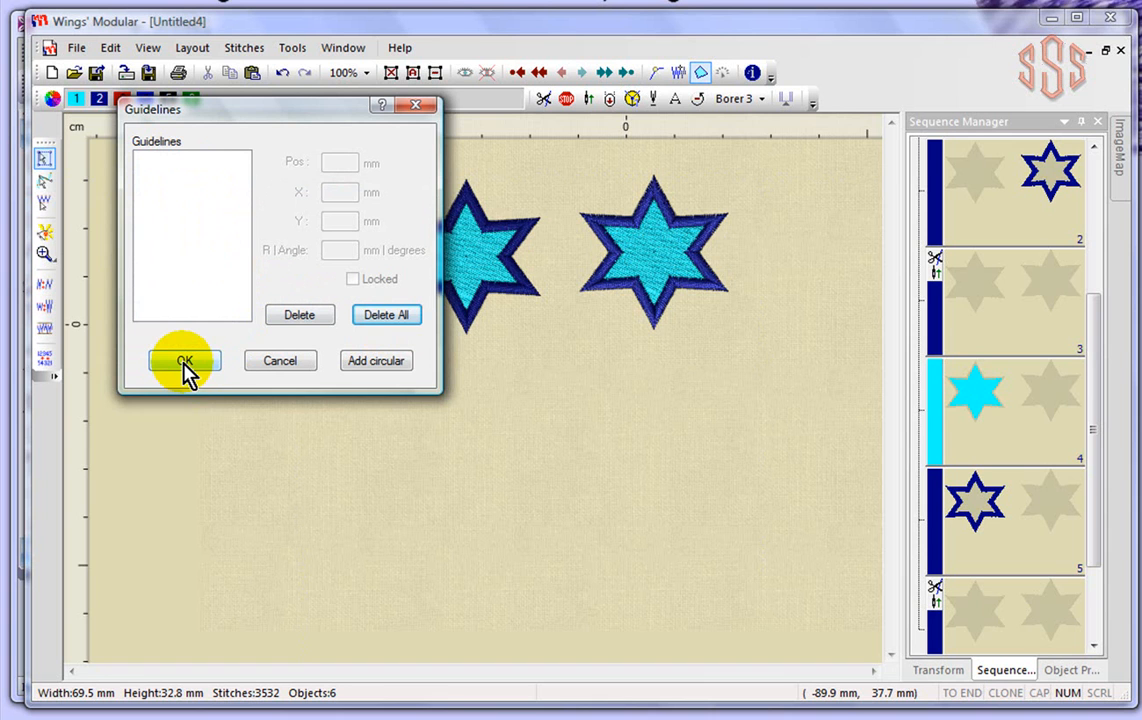
left_click(184, 360)
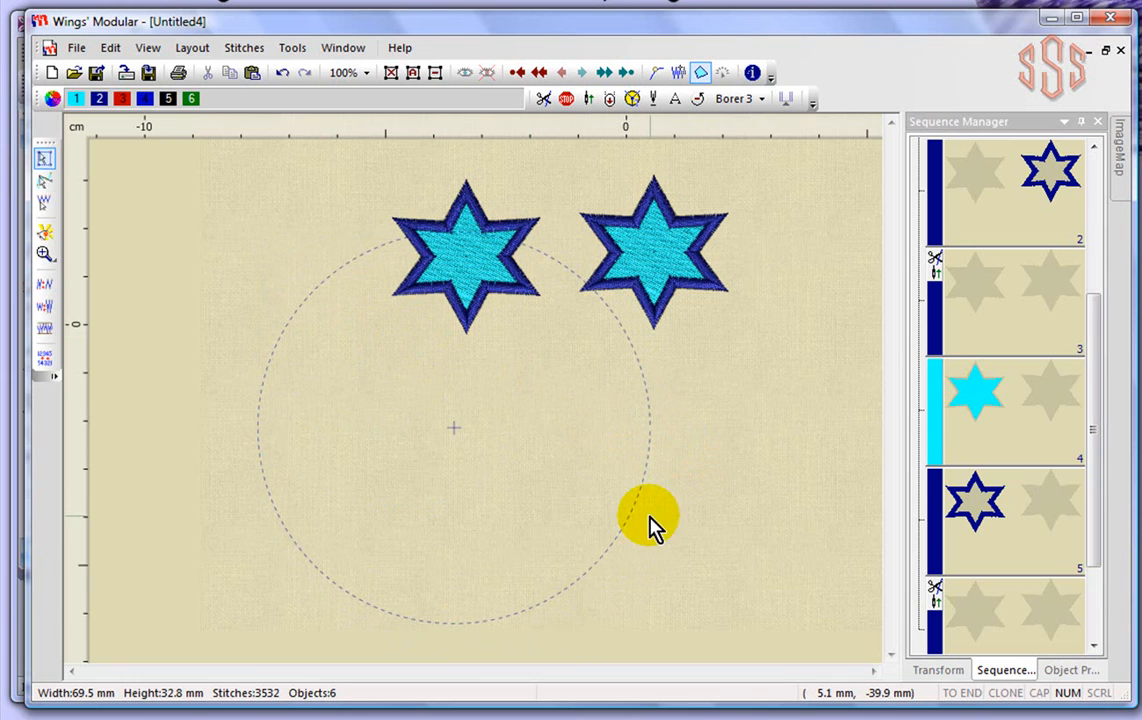
mouse_move(356, 320)
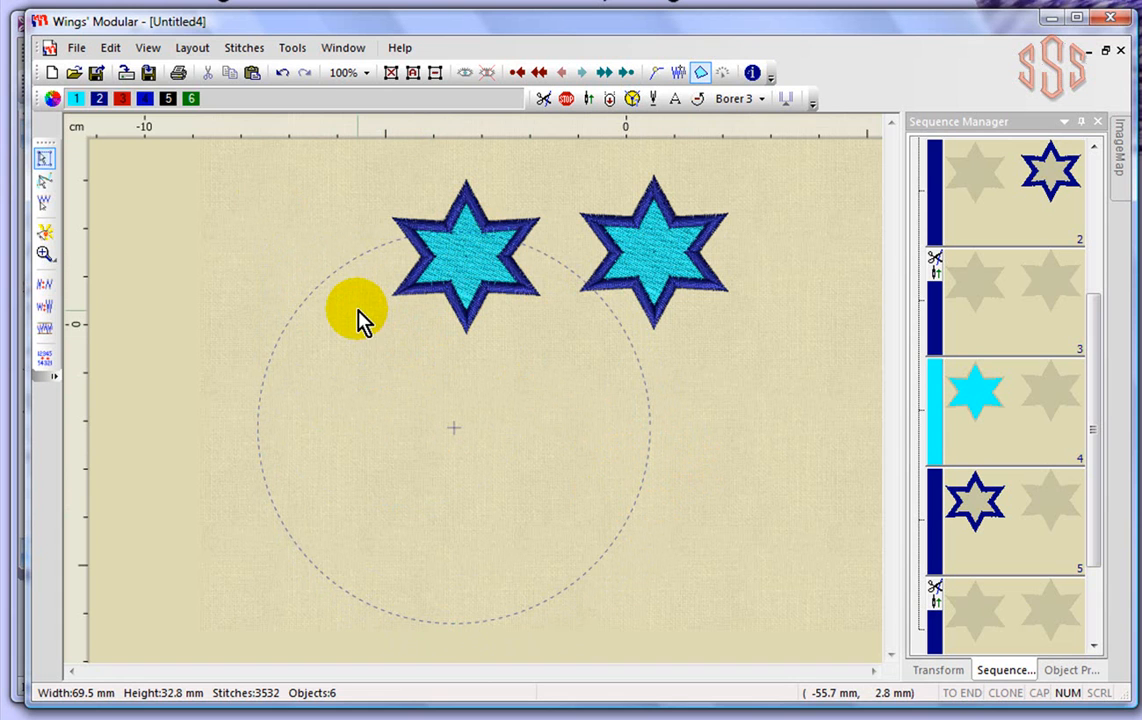
- Drag a horizontal guideline near the top and a vertical one left of the circle via View > Guidelines
left_click(148, 48)
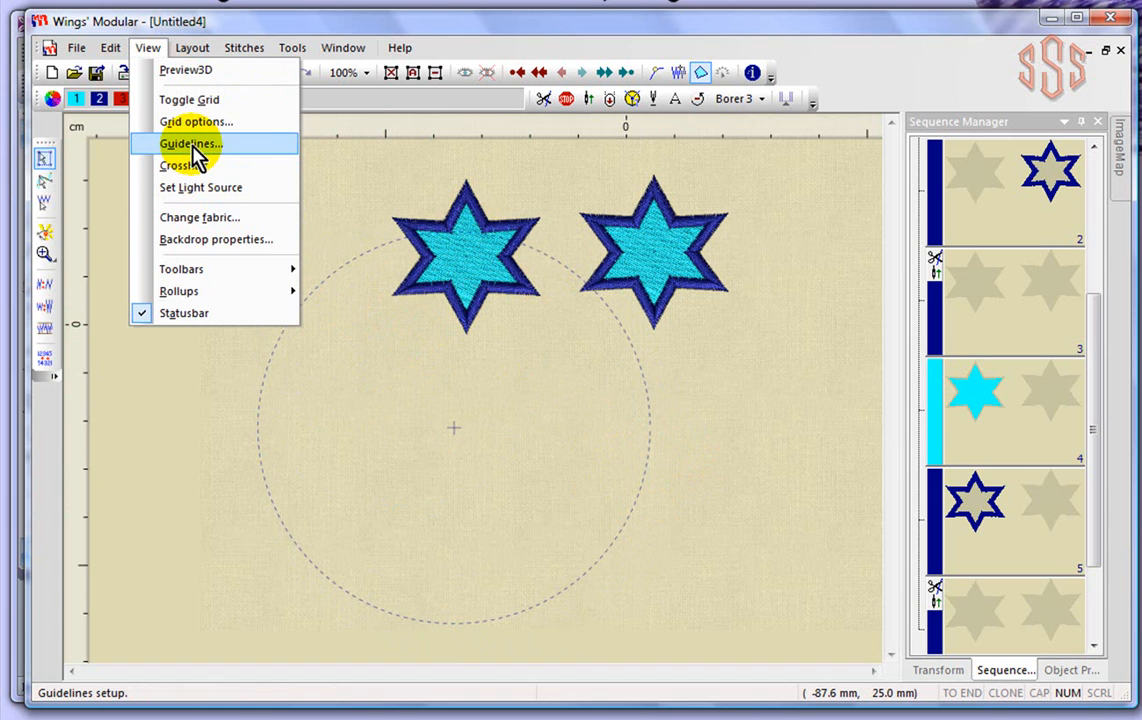
left_click(190, 144)
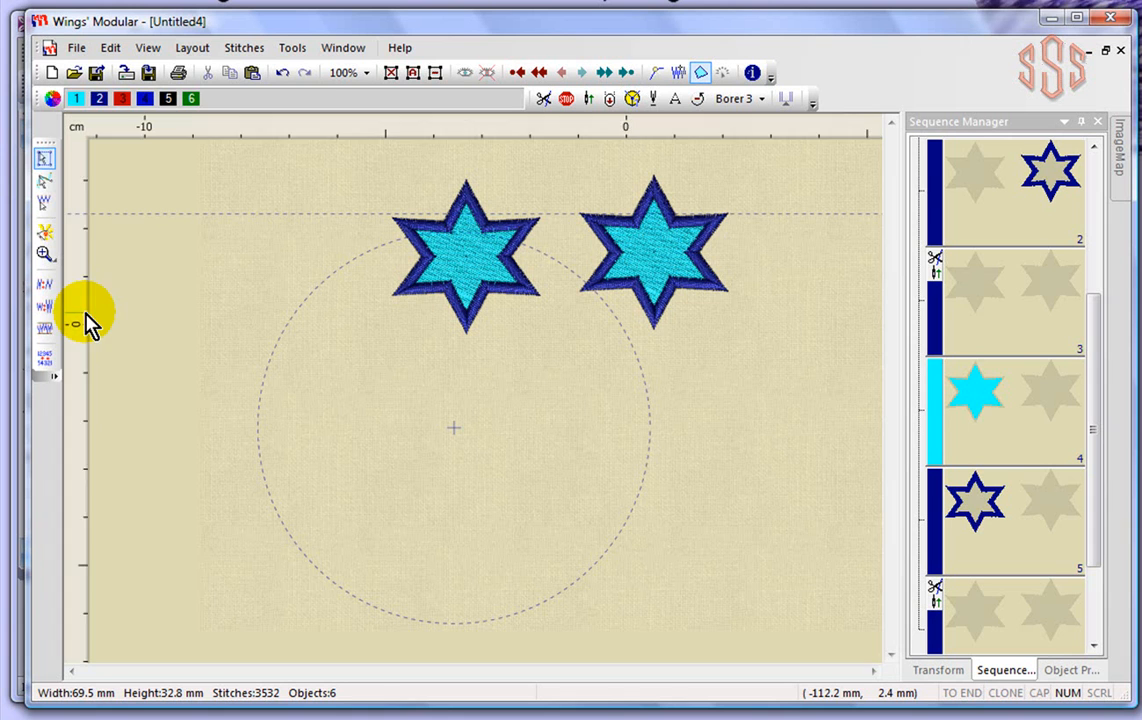
mouse_move(456, 430)
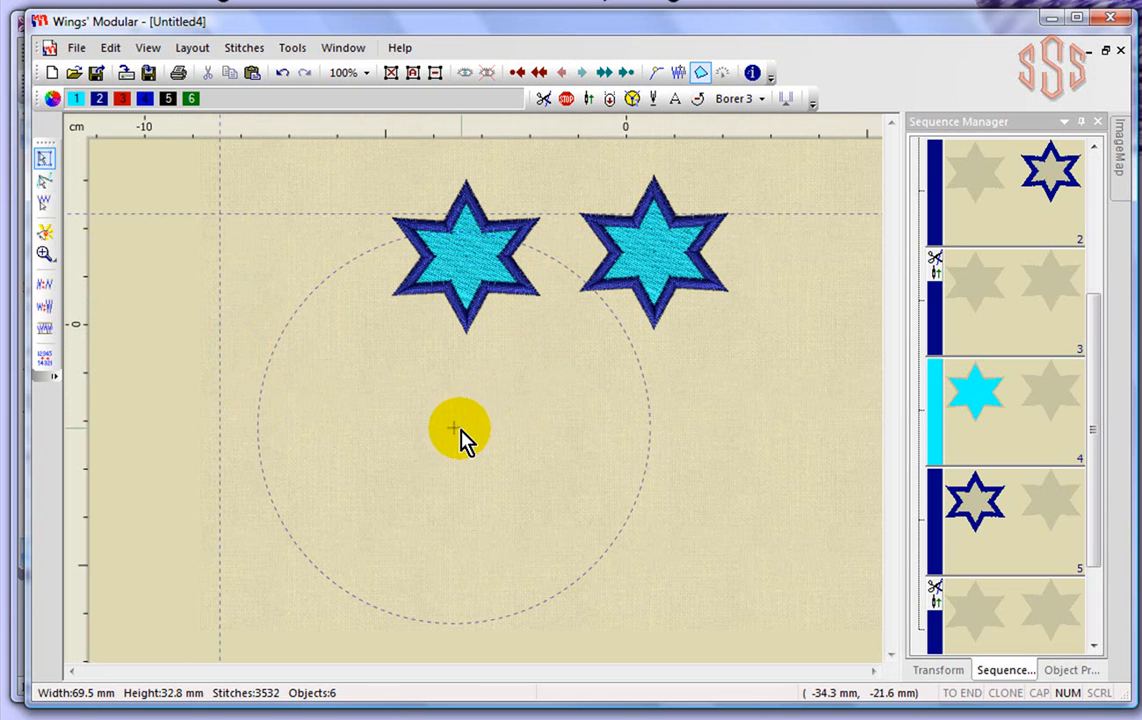
left_click(148, 48)
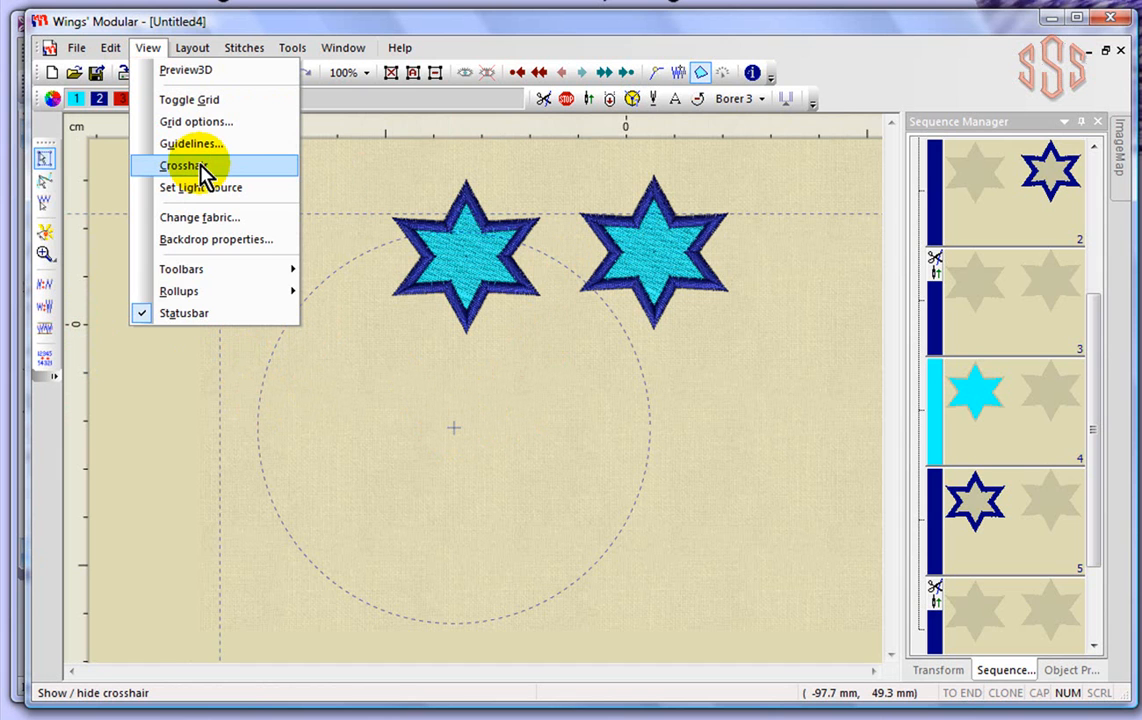
- Turn on the crosshair so its lines track the cursor across the whole design area
left_click(182, 164)
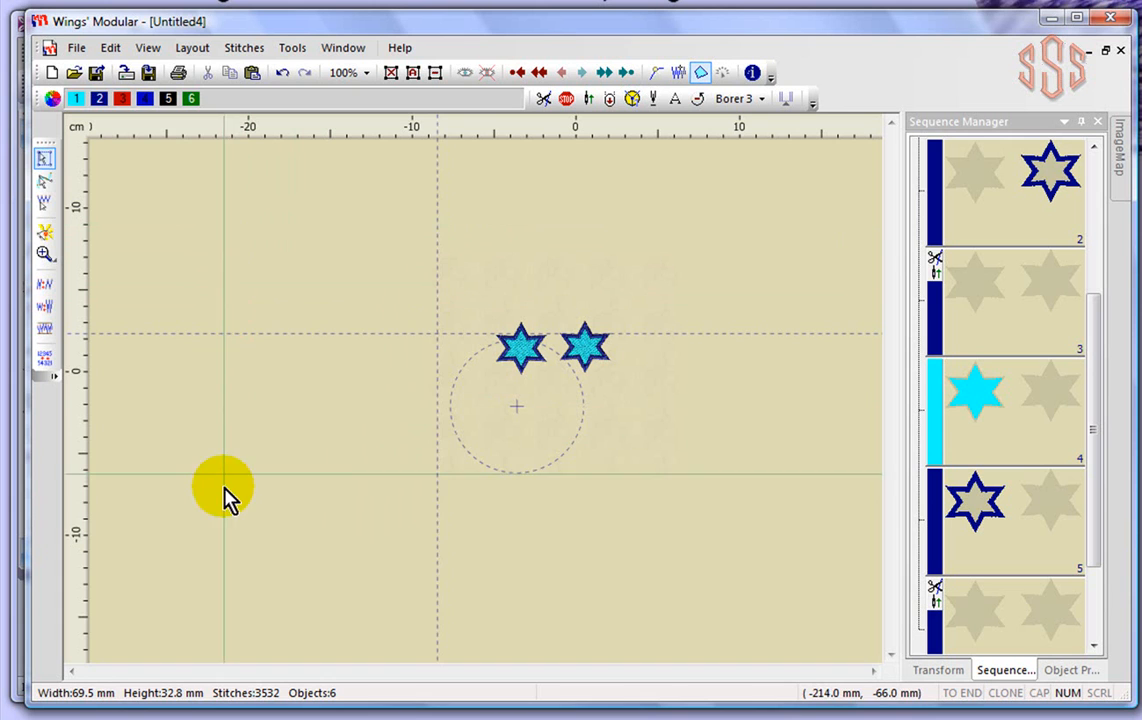
mouse_move(616, 256)
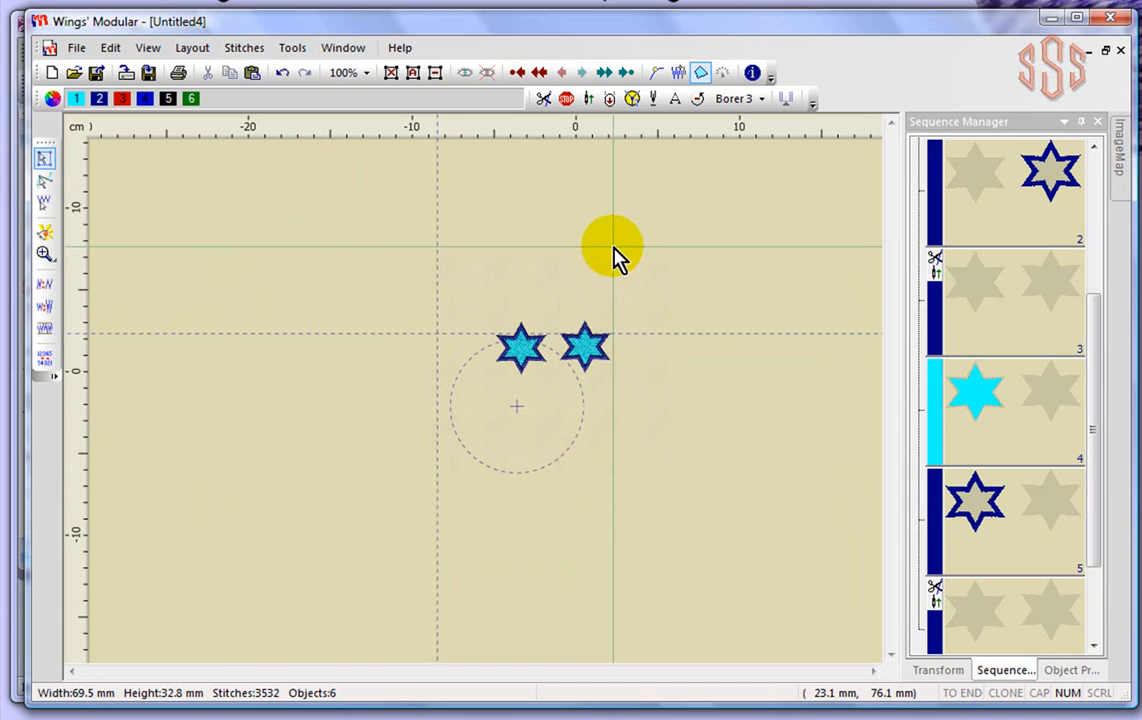
mouse_move(650, 276)
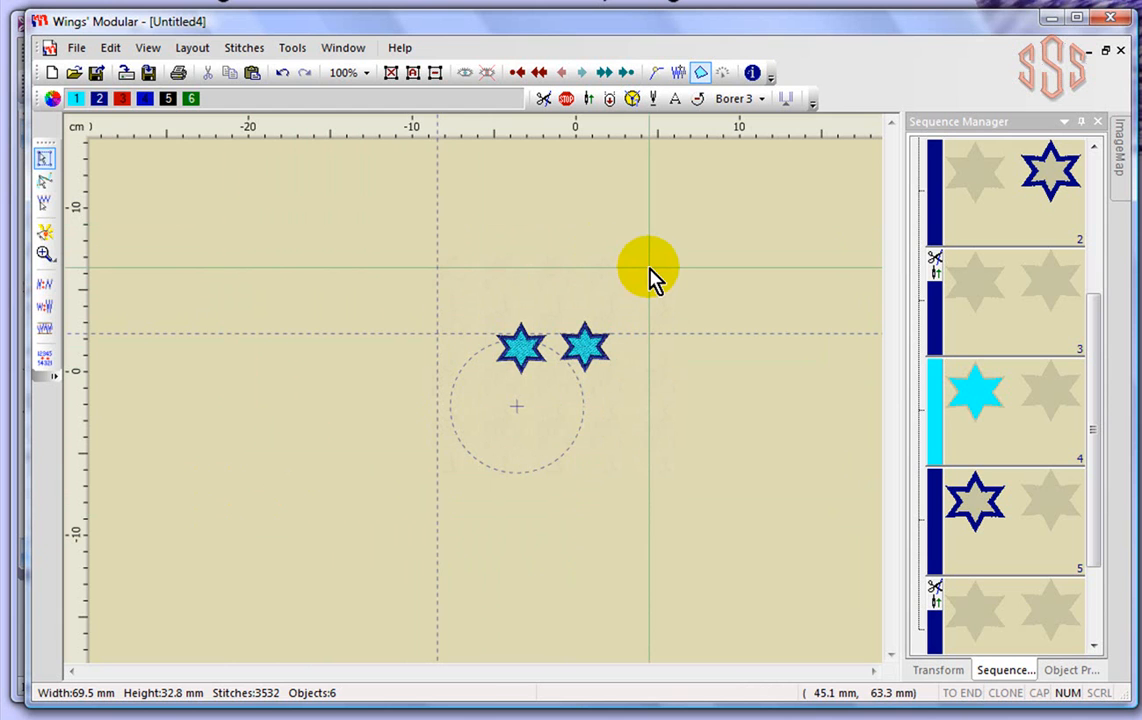
mouse_move(610, 250)
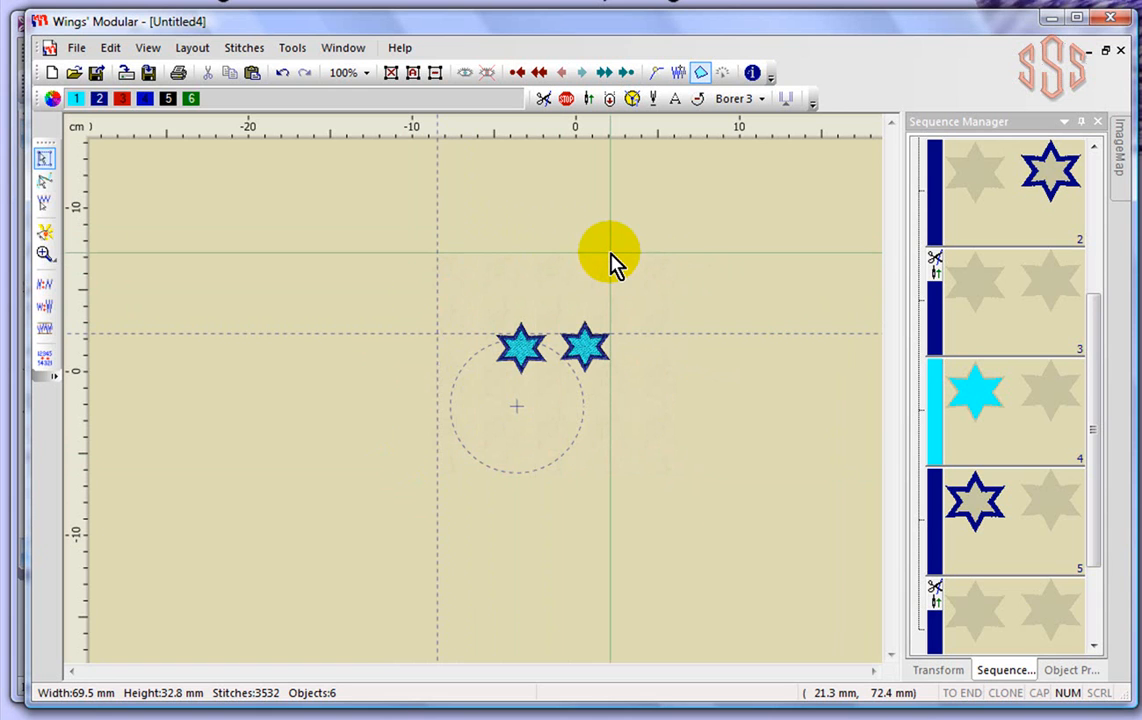
mouse_move(510, 250)
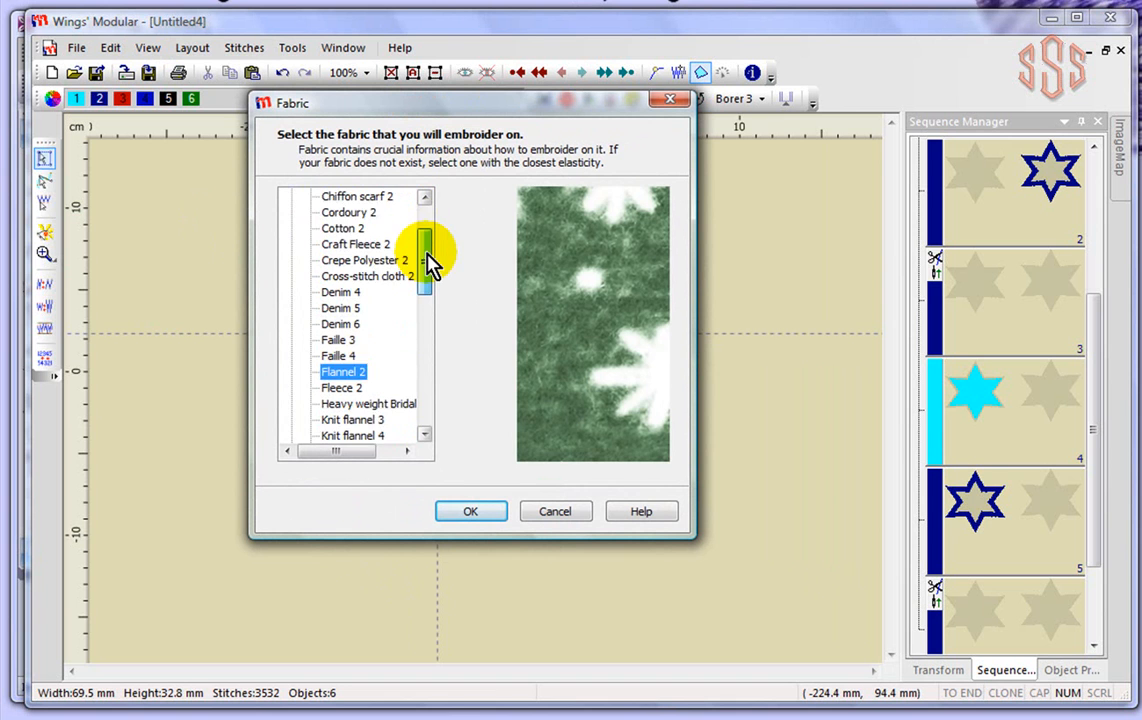
- Confirm the Flannel 2 fabric, then reopen View > Change fabric for another choice
left_click(470, 512)
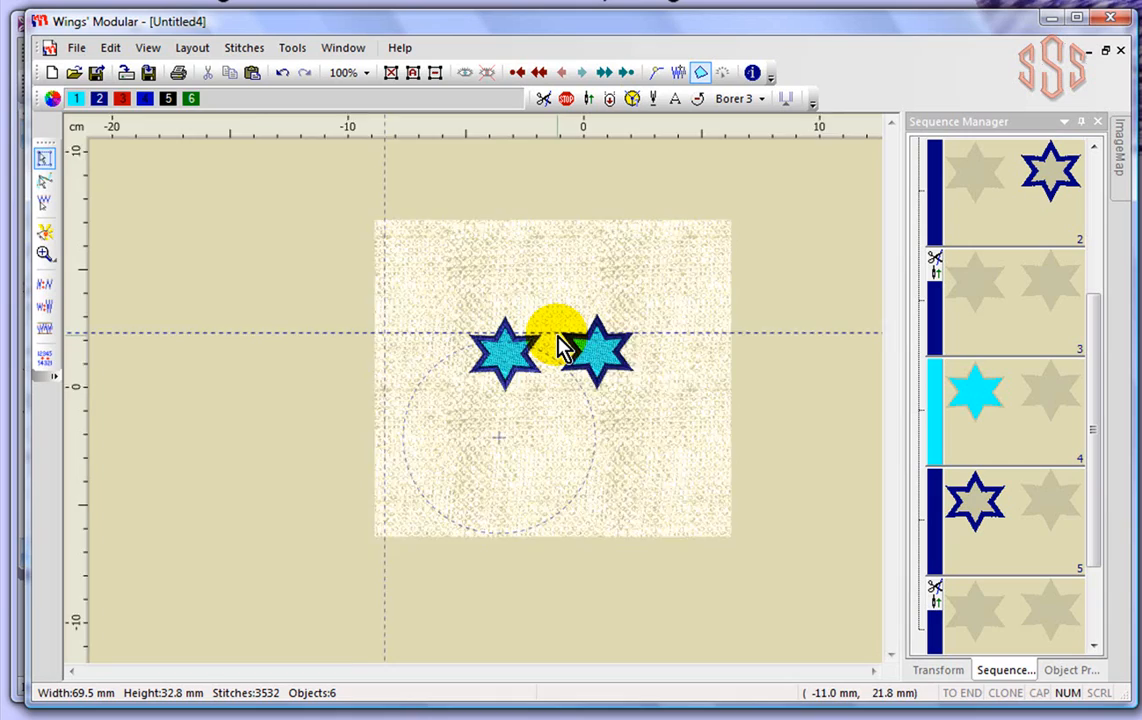
left_click(148, 48)
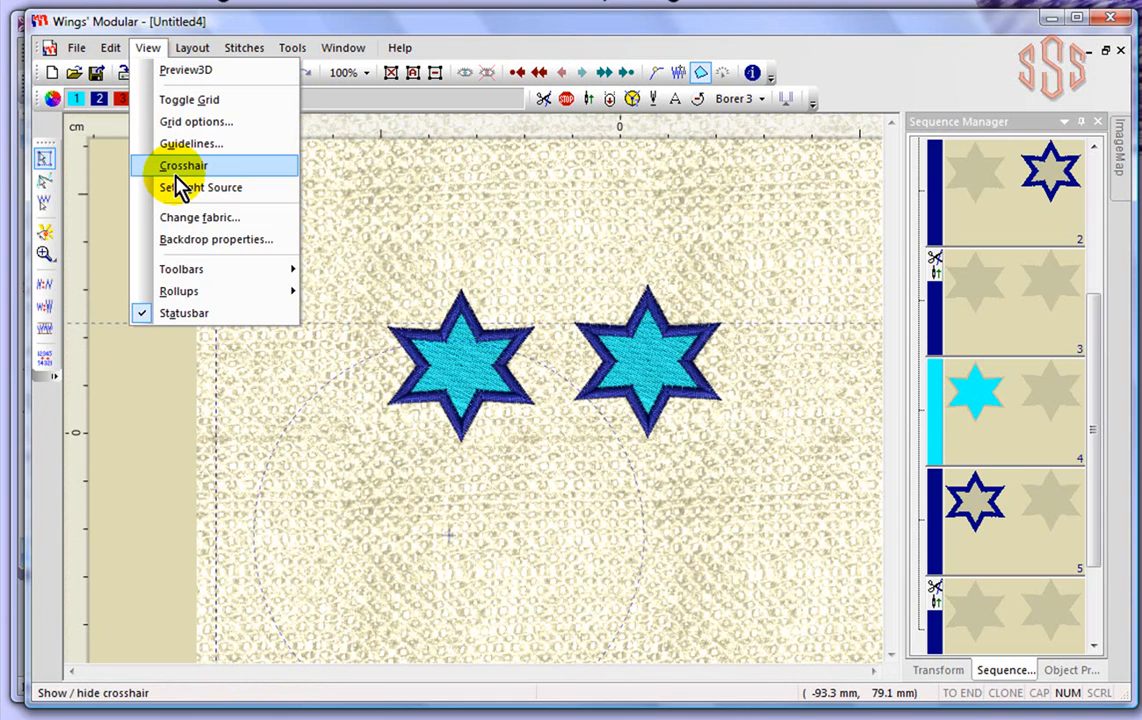
left_click(200, 216)
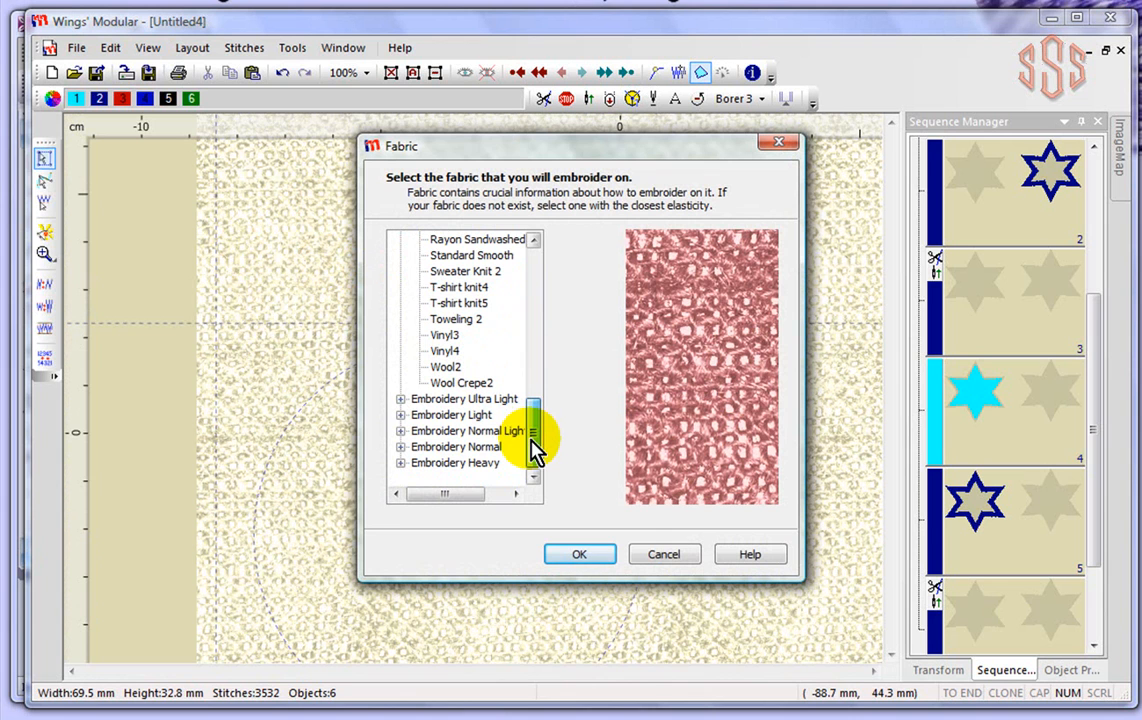
mouse_move(398, 408)
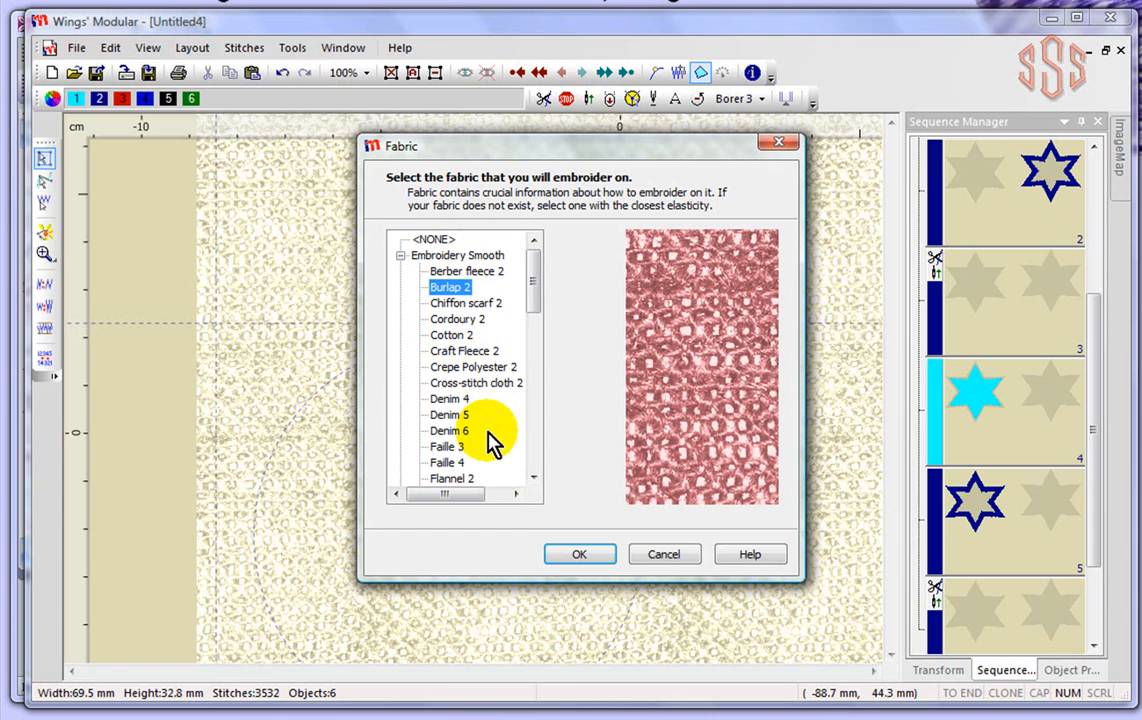
- Switch the backdrop fabric to Fleece with the white star-like pattern
left_click(452, 352)
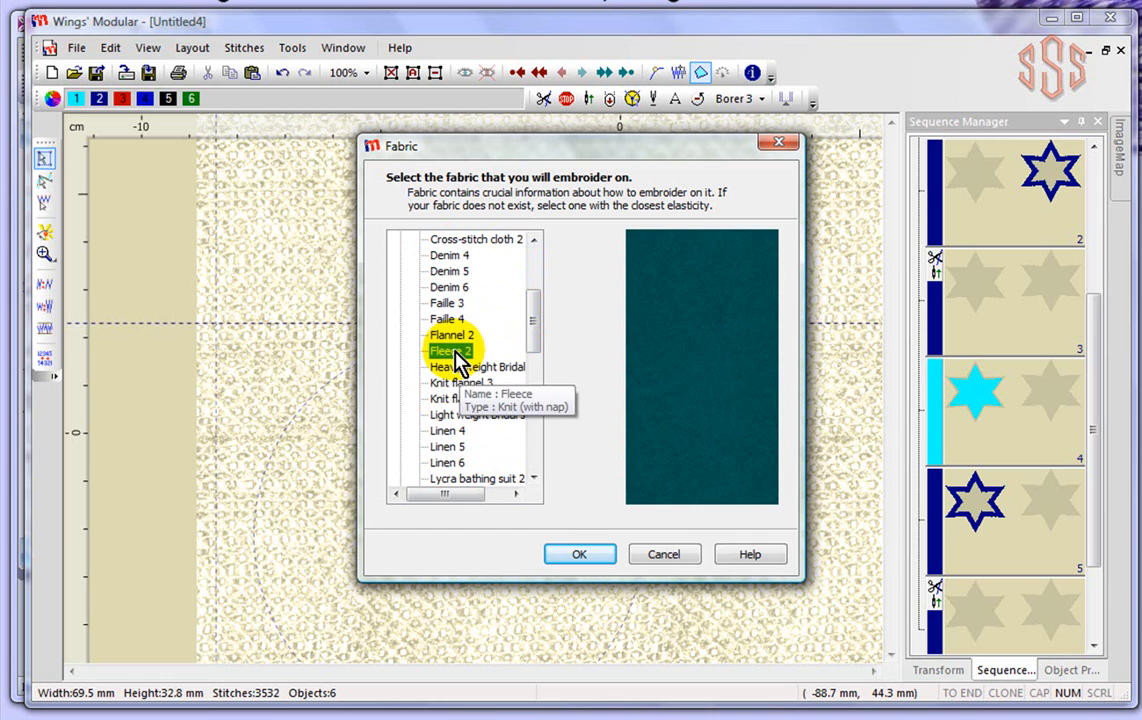
left_click(580, 552)
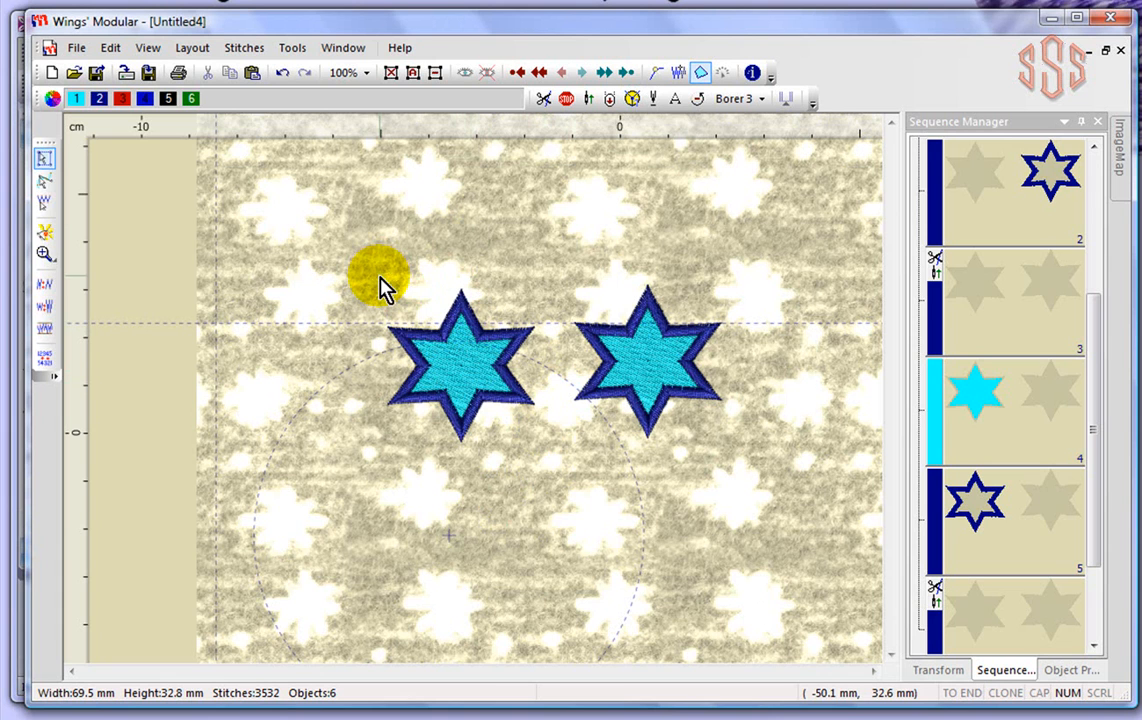
left_click(148, 48)
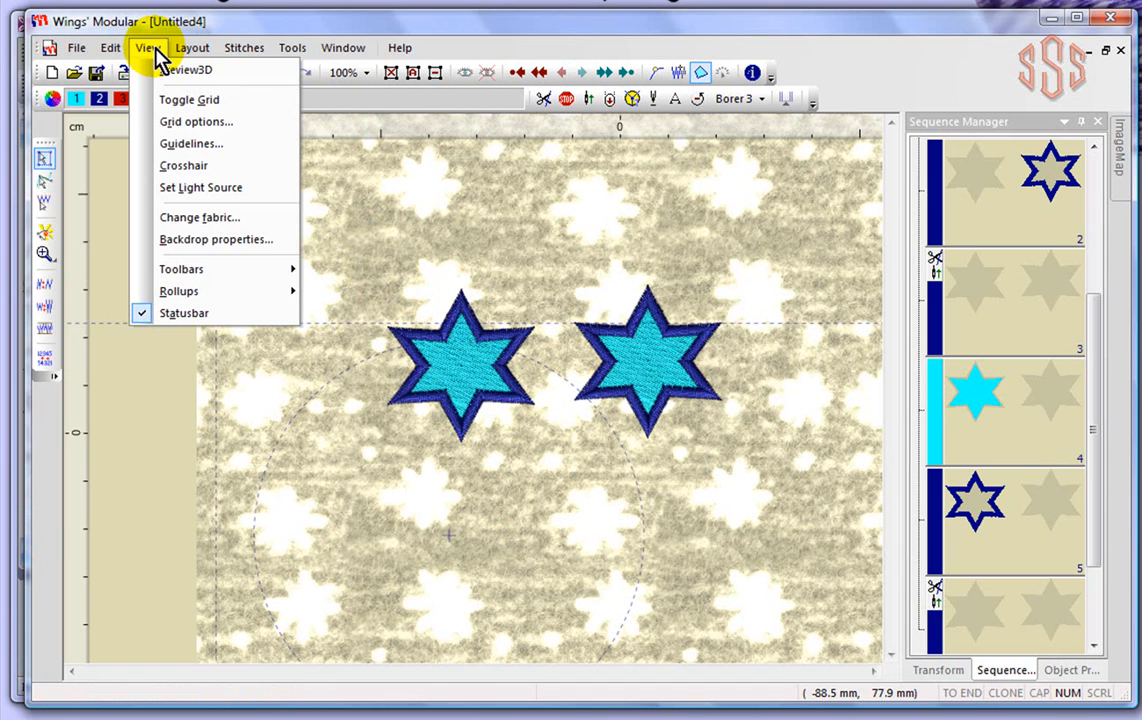
left_click(216, 240)
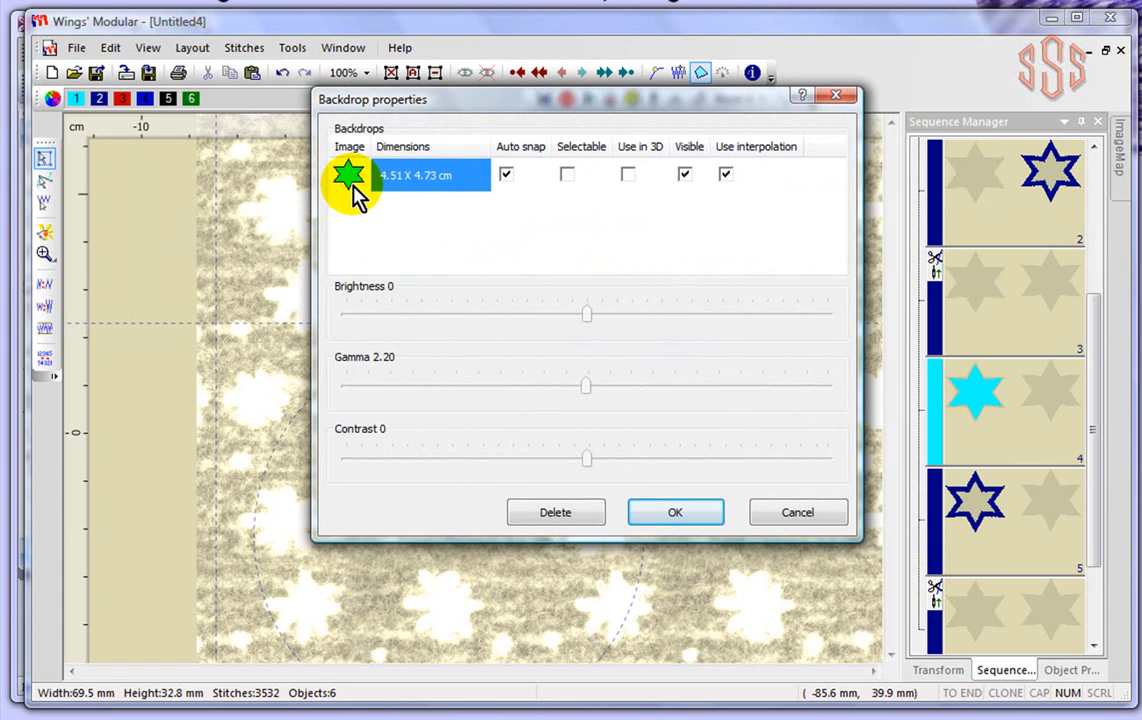
left_click(506, 174)
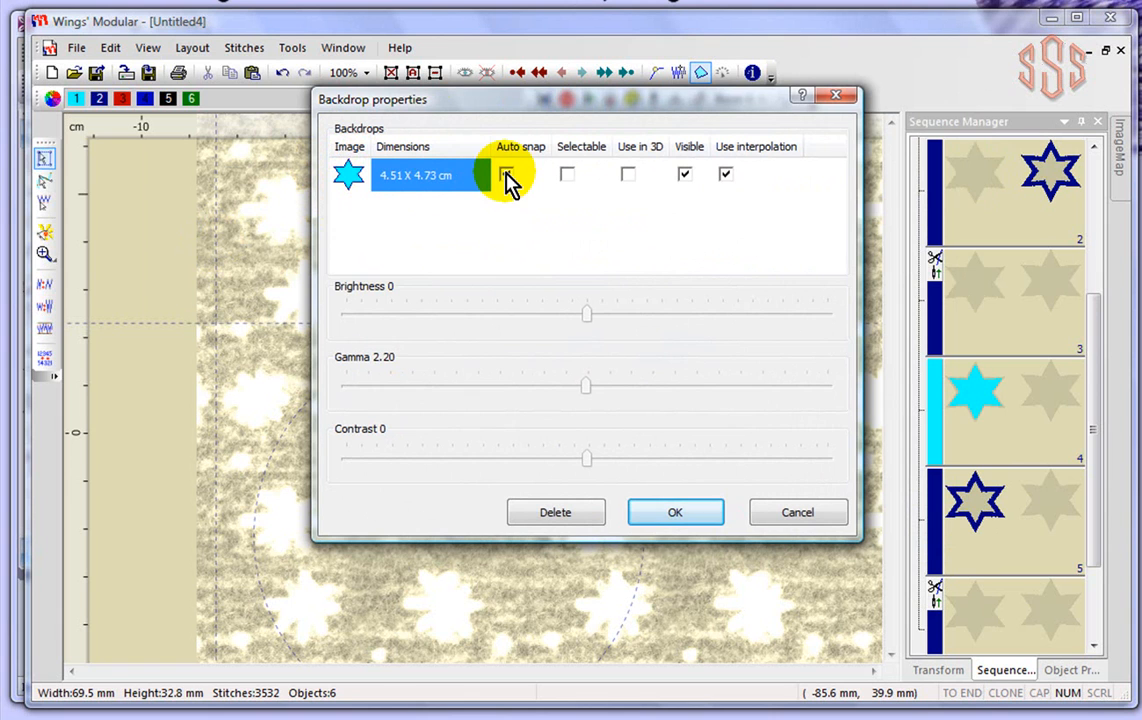
left_click(506, 174)
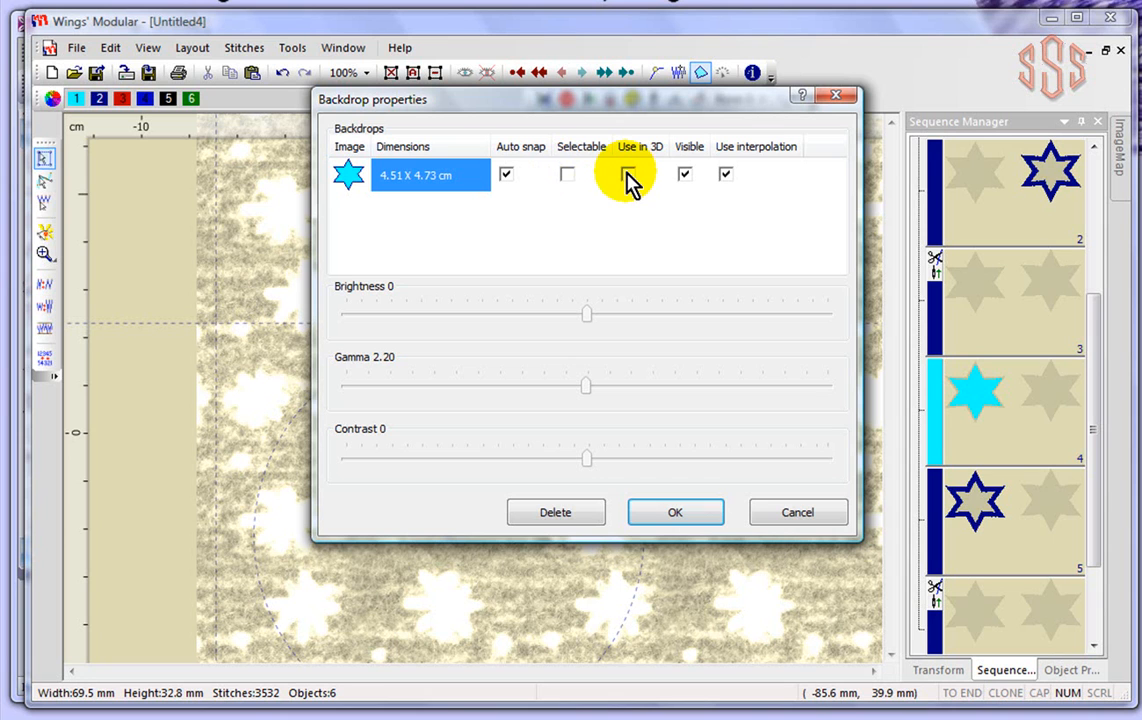
left_click(628, 174)
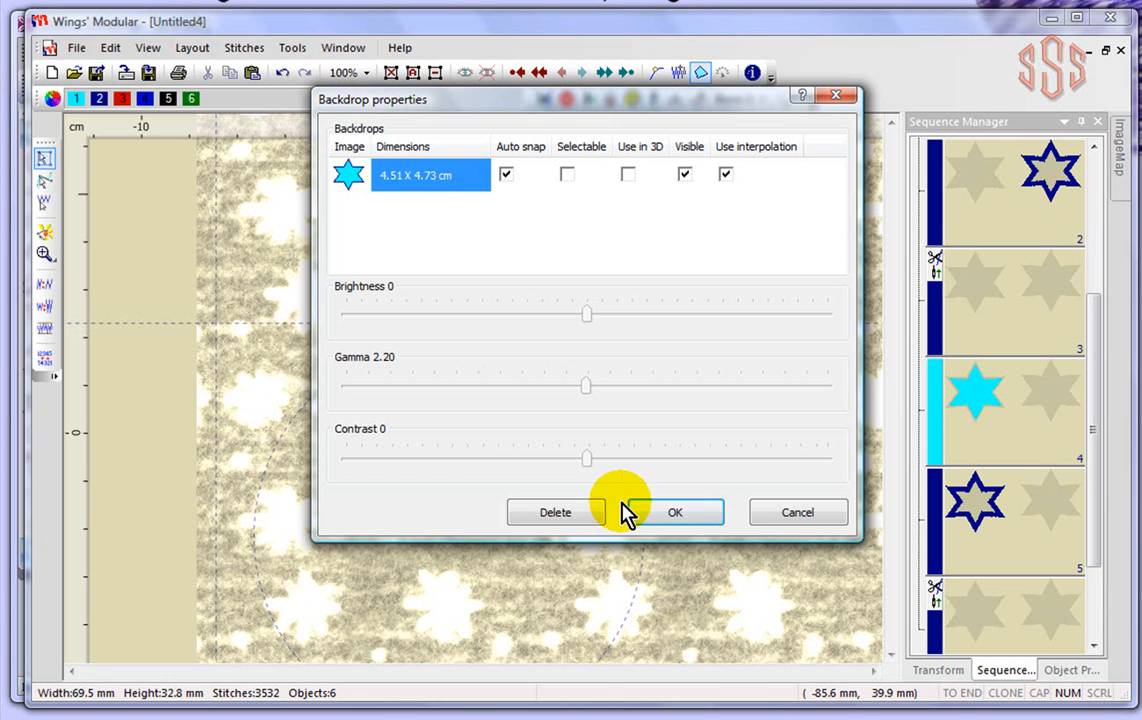
left_click(148, 48)
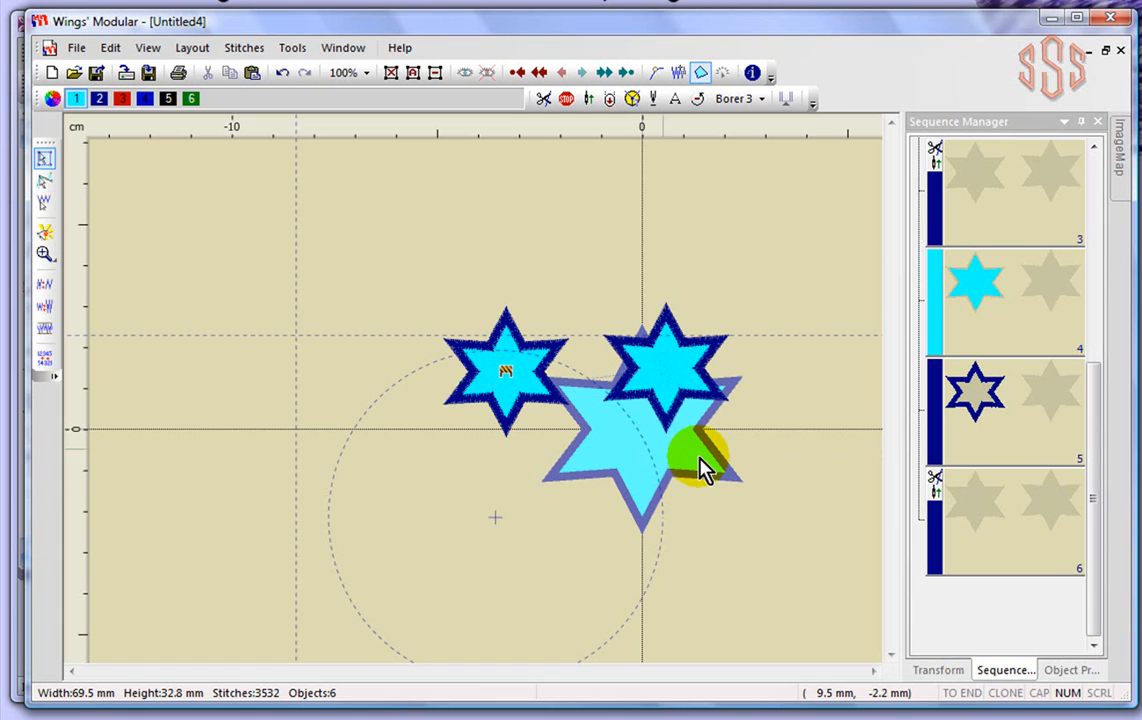
- Scroll the work area until the large star backdrop image shows beside the two stars
scroll("up", 3)
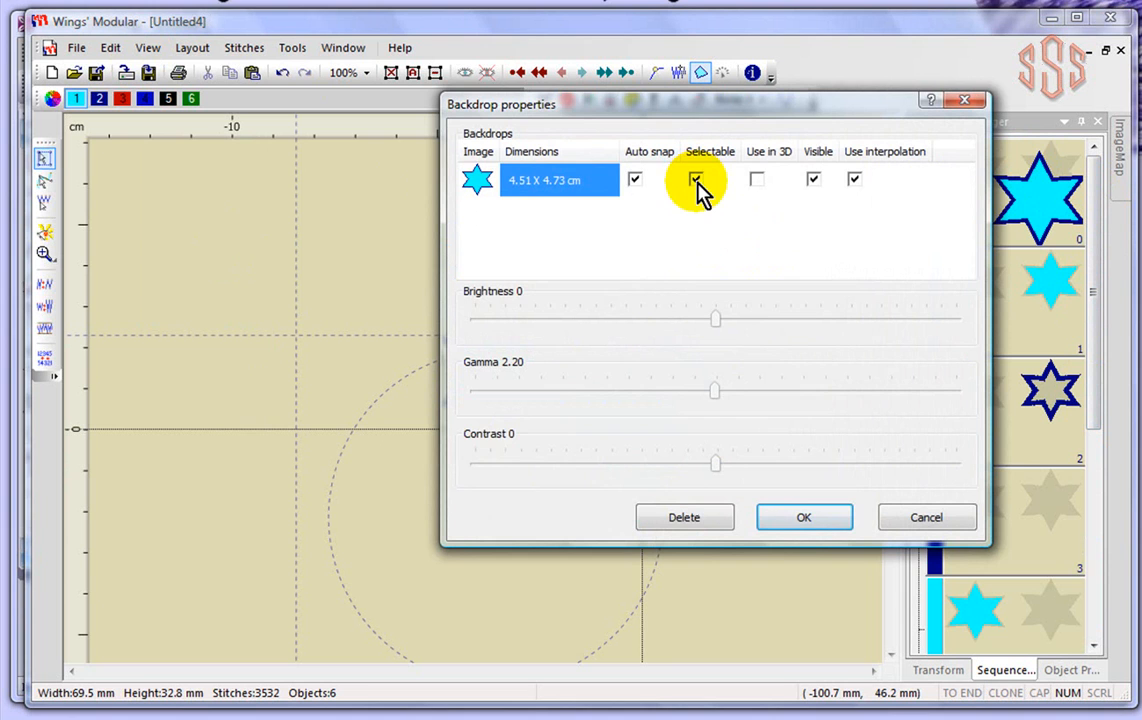
- Make the star backdrop image selectable and enlarge it to 7.04 × 7.37 cm
left_click(804, 516)
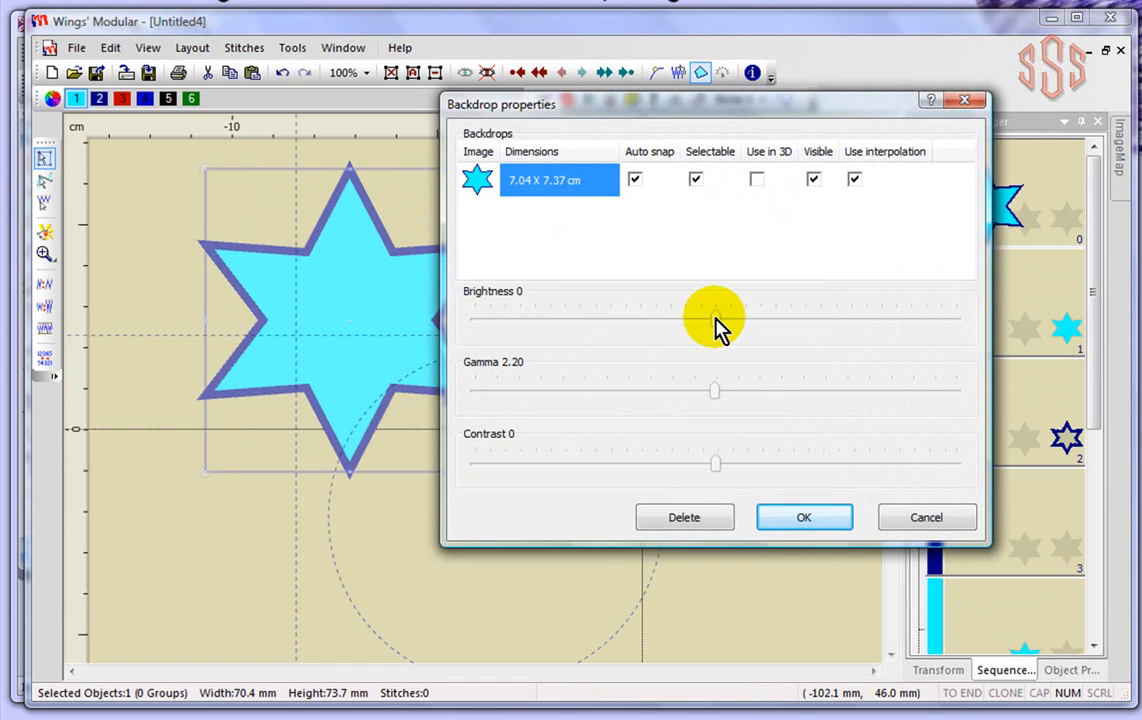
mouse_move(804, 516)
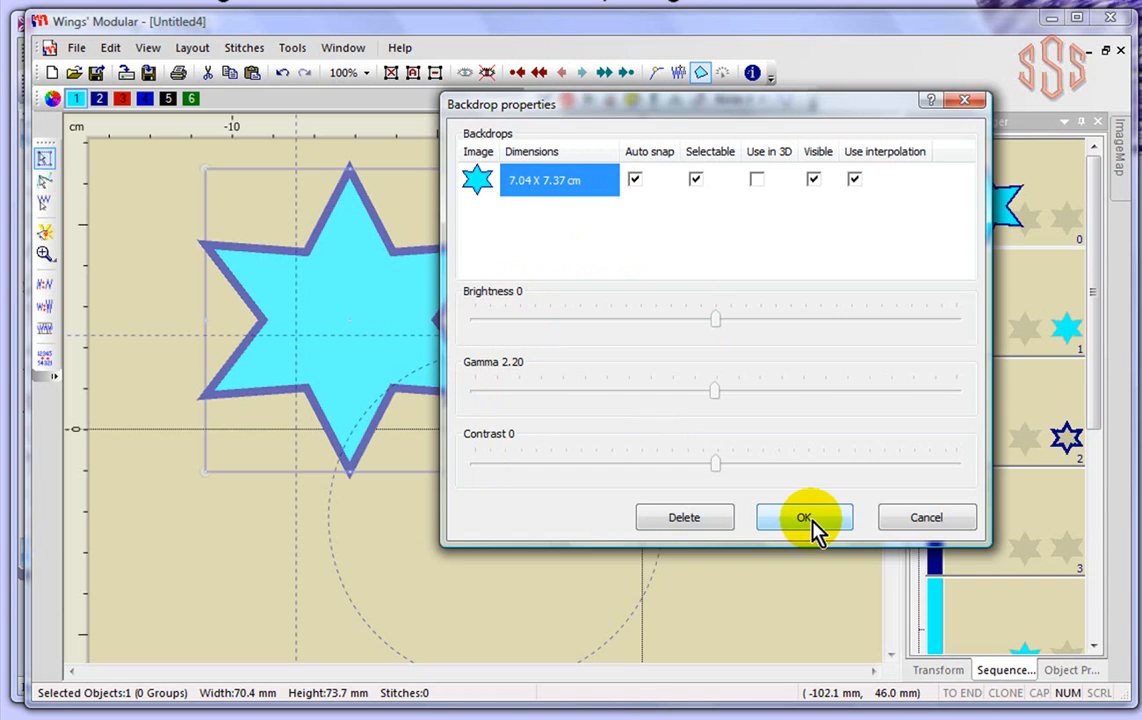
left_click(148, 48)
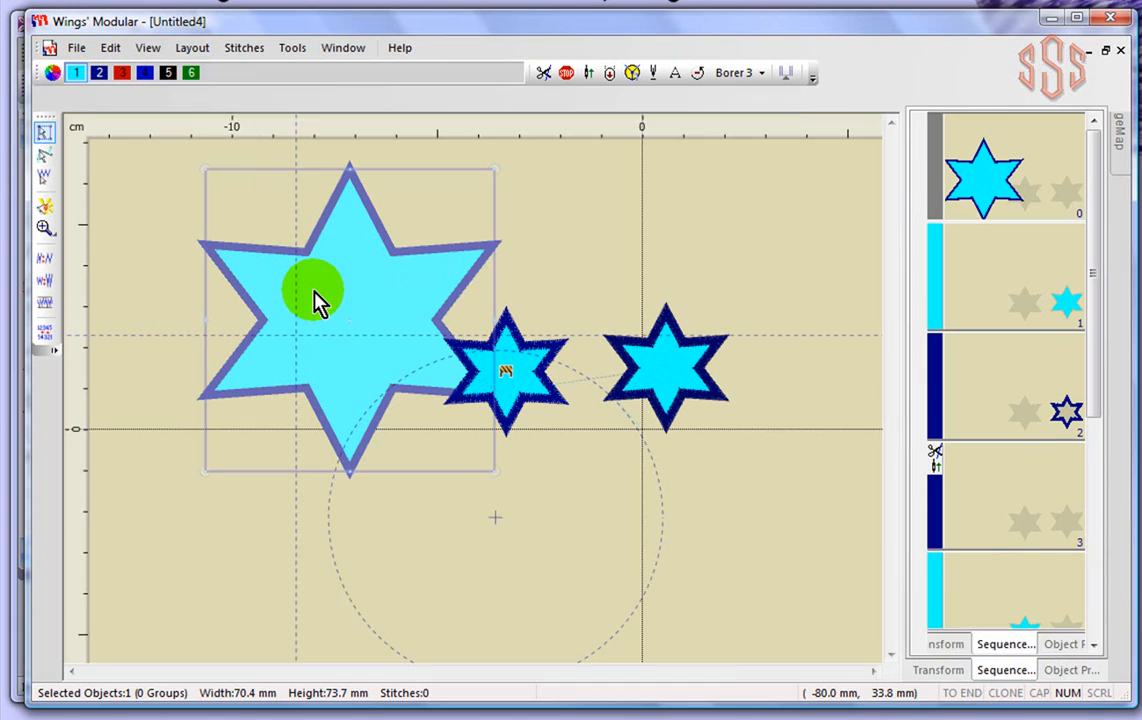
- Show the Standard toolbar again above the work area via View > Toolbars
left_click(148, 48)
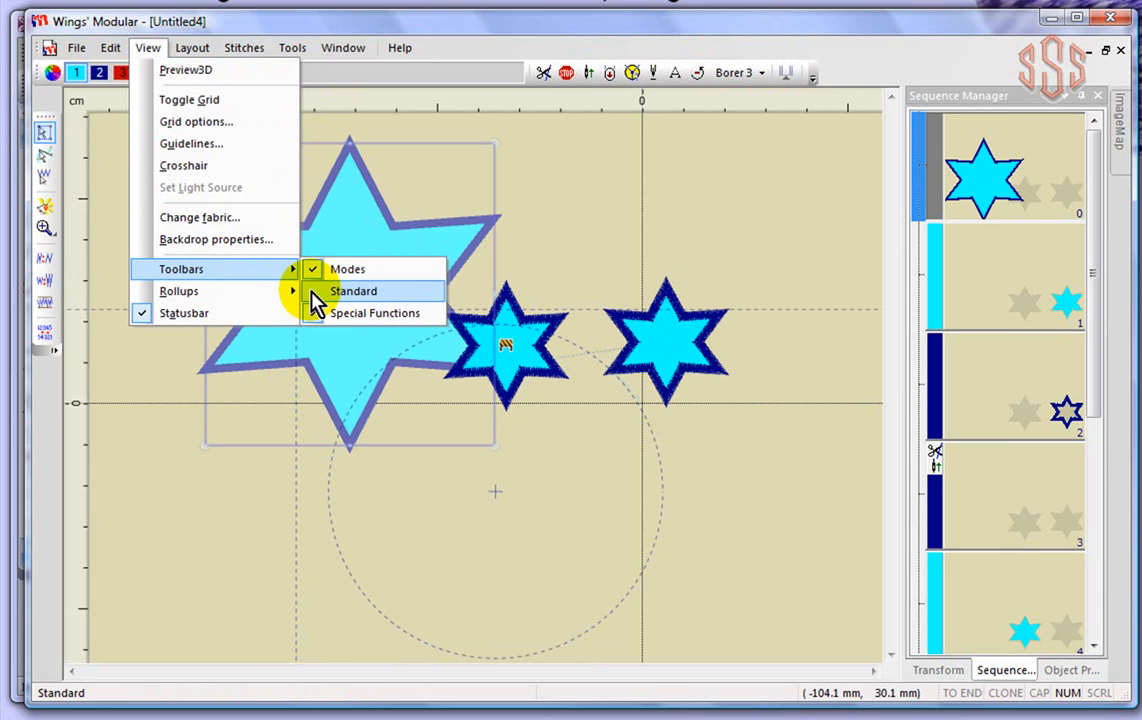
left_click(352, 290)
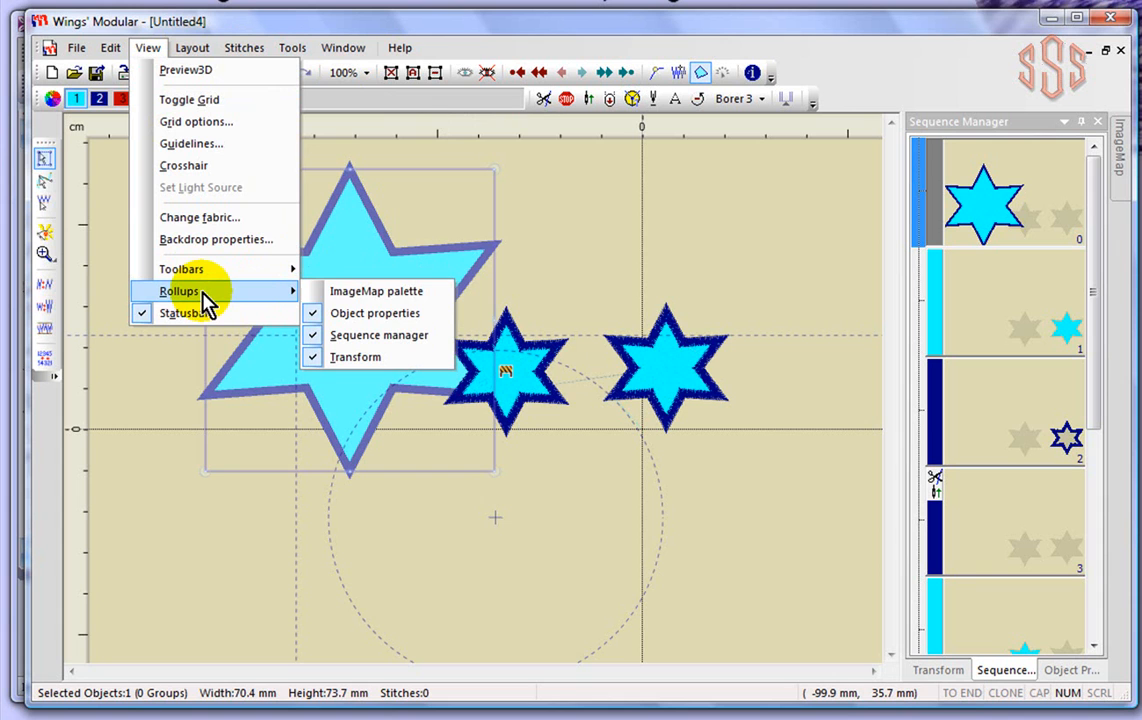
mouse_move(378, 336)
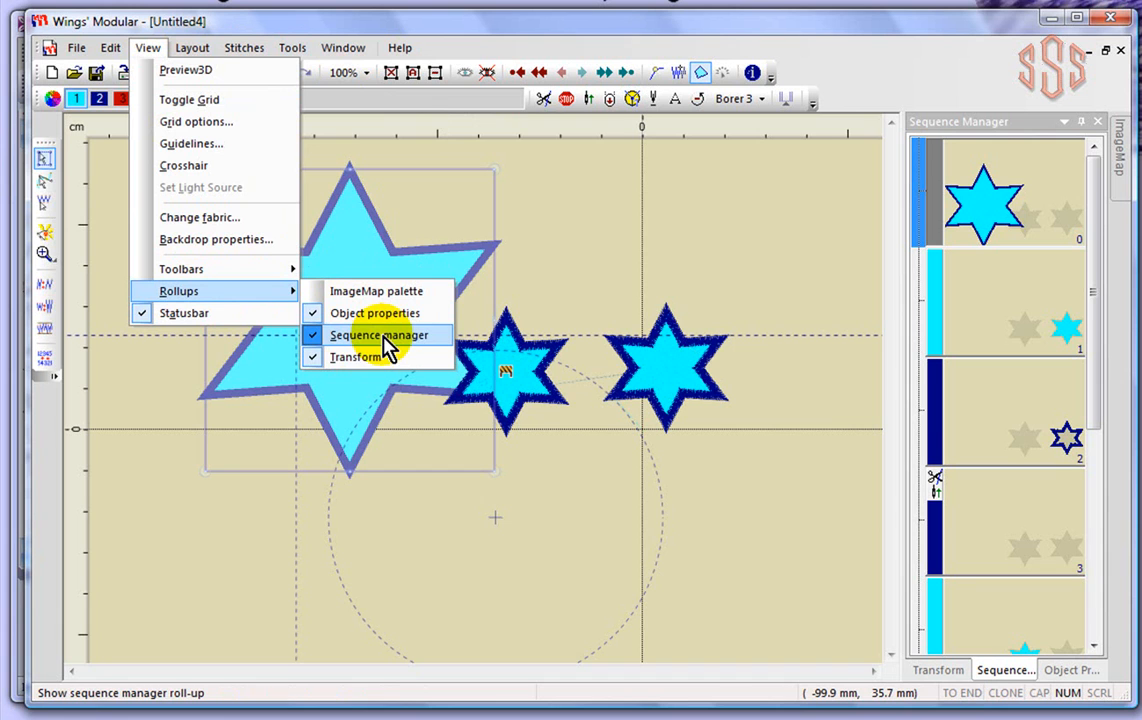
mouse_move(356, 356)
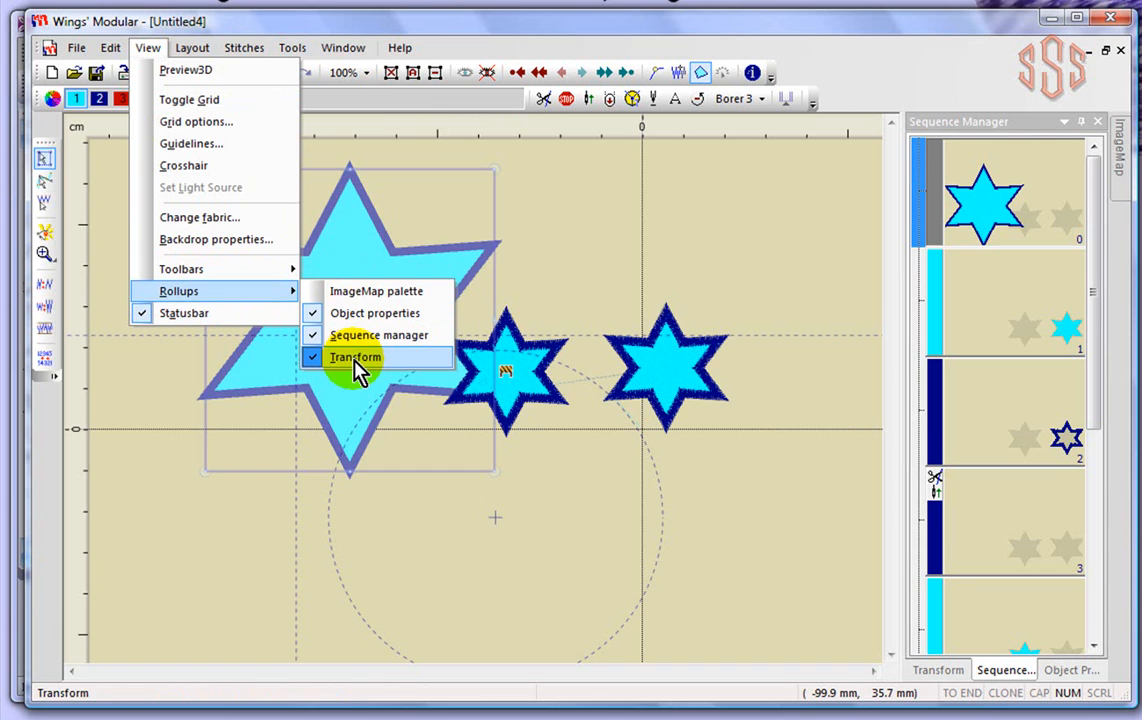
mouse_move(376, 290)
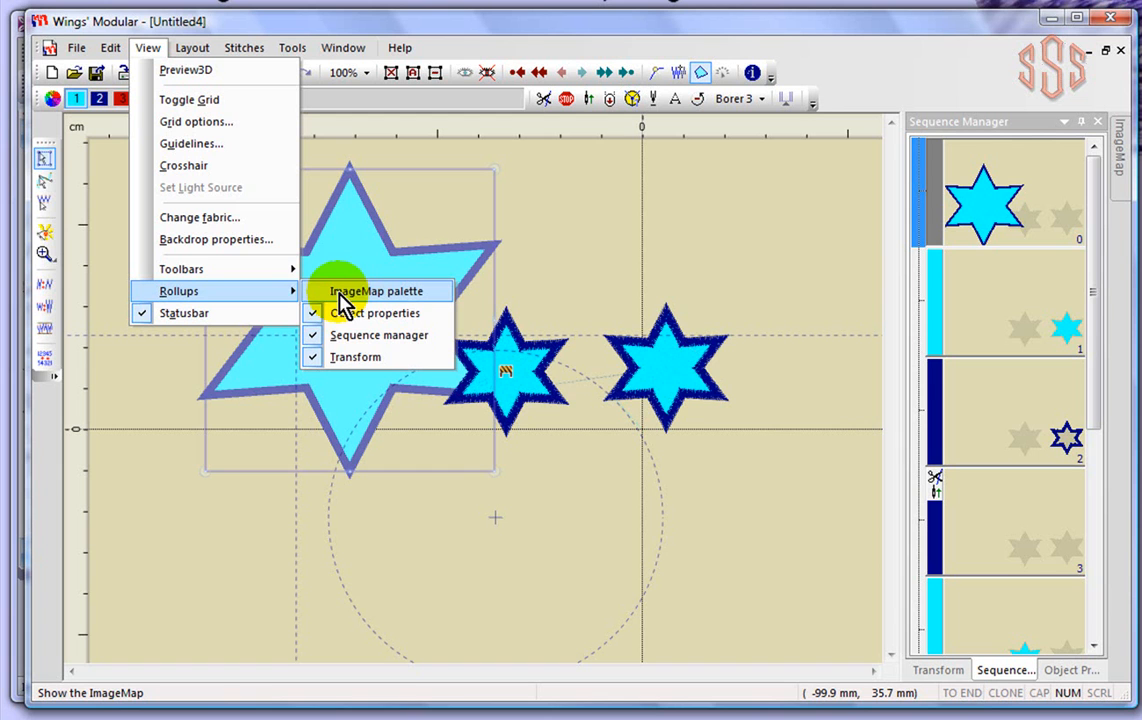
left_click(376, 290)
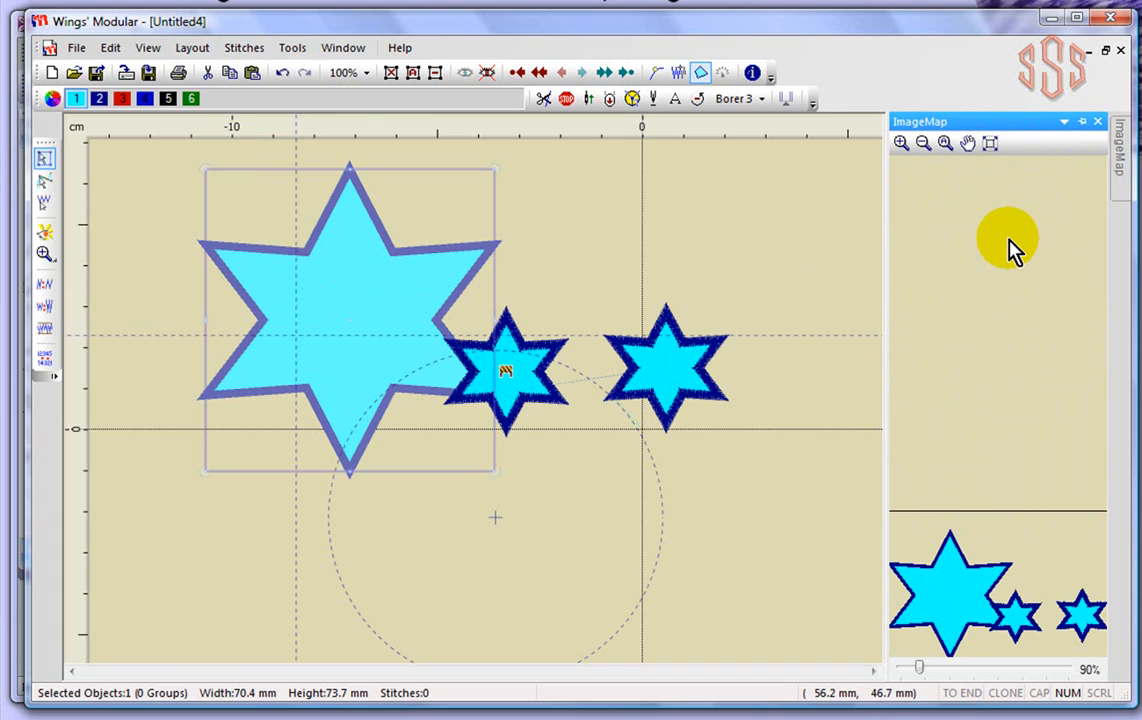
mouse_move(818, 248)
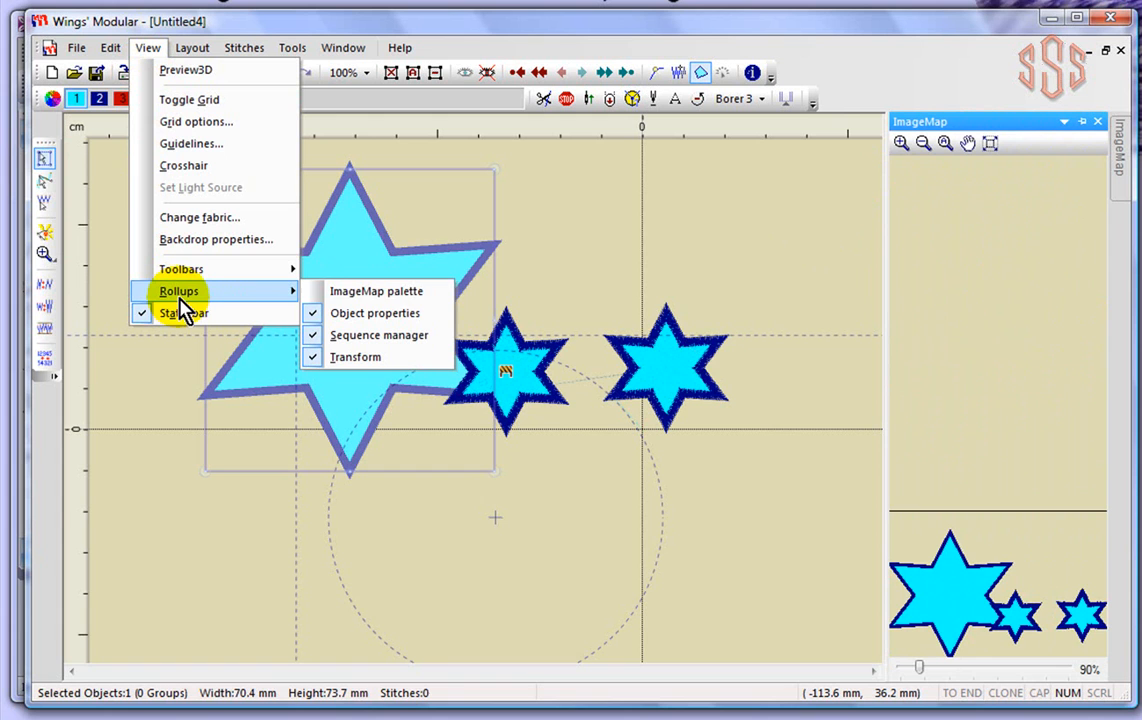
mouse_move(184, 312)
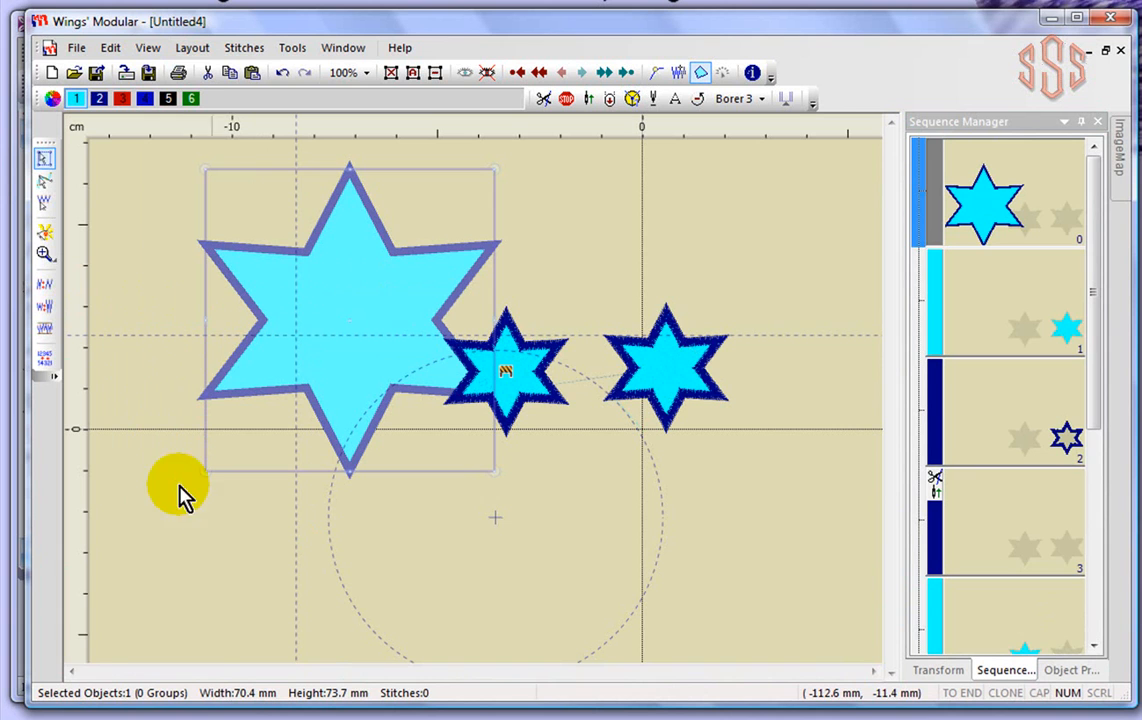
mouse_move(220, 692)
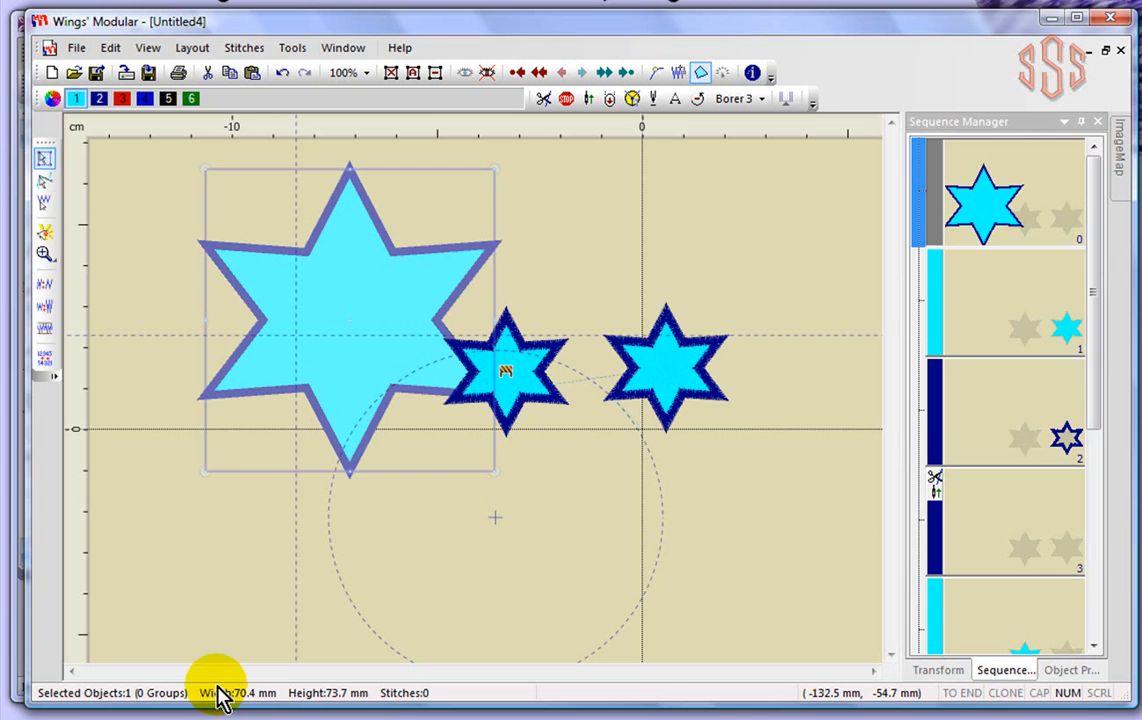